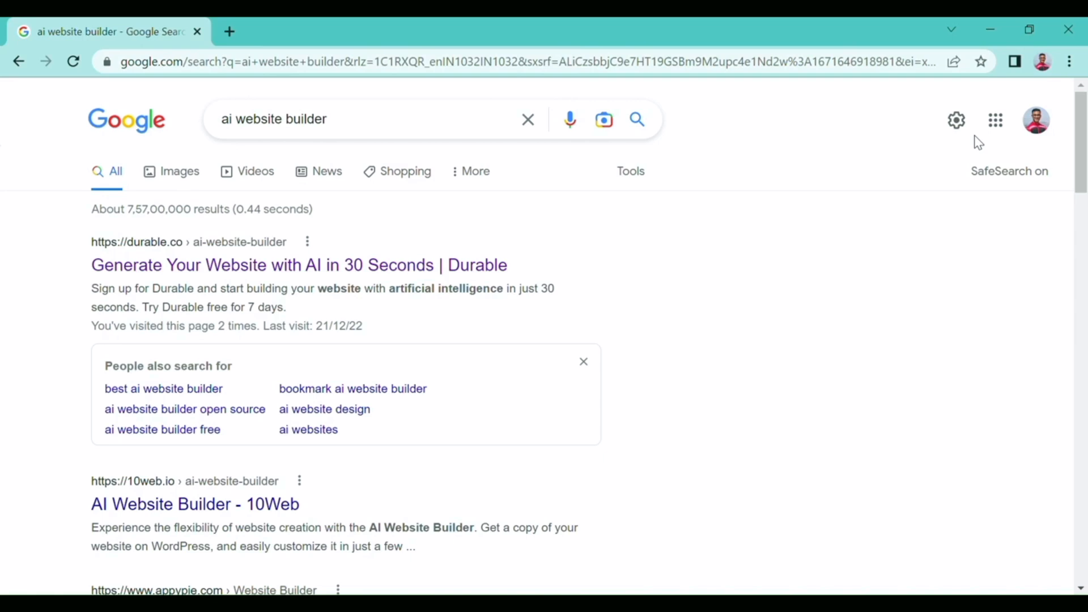
pyautogui.moveTo(344, 246)
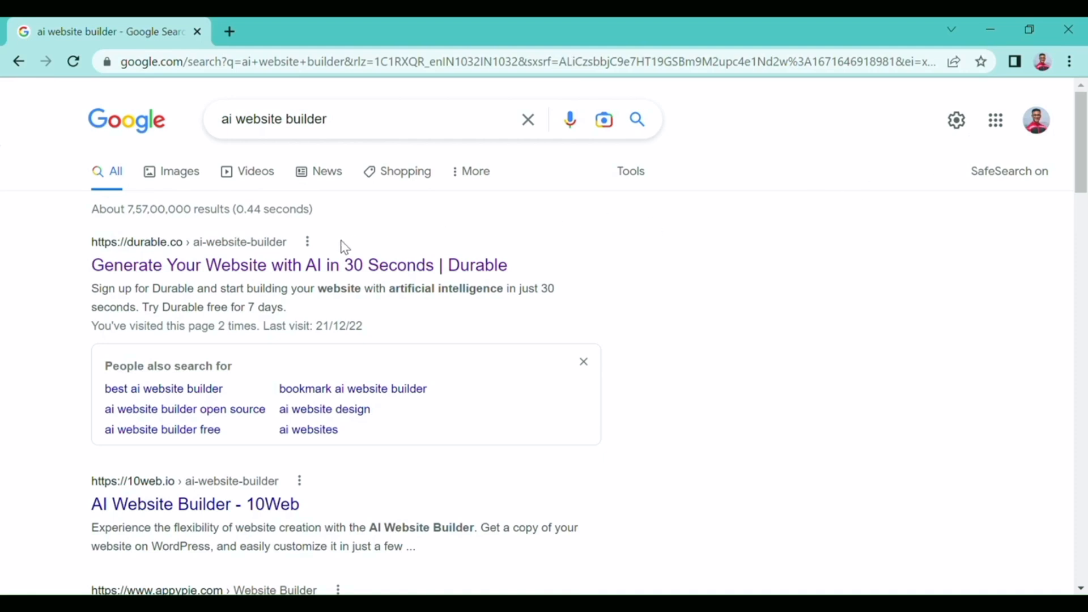
pyautogui.moveTo(353, 265)
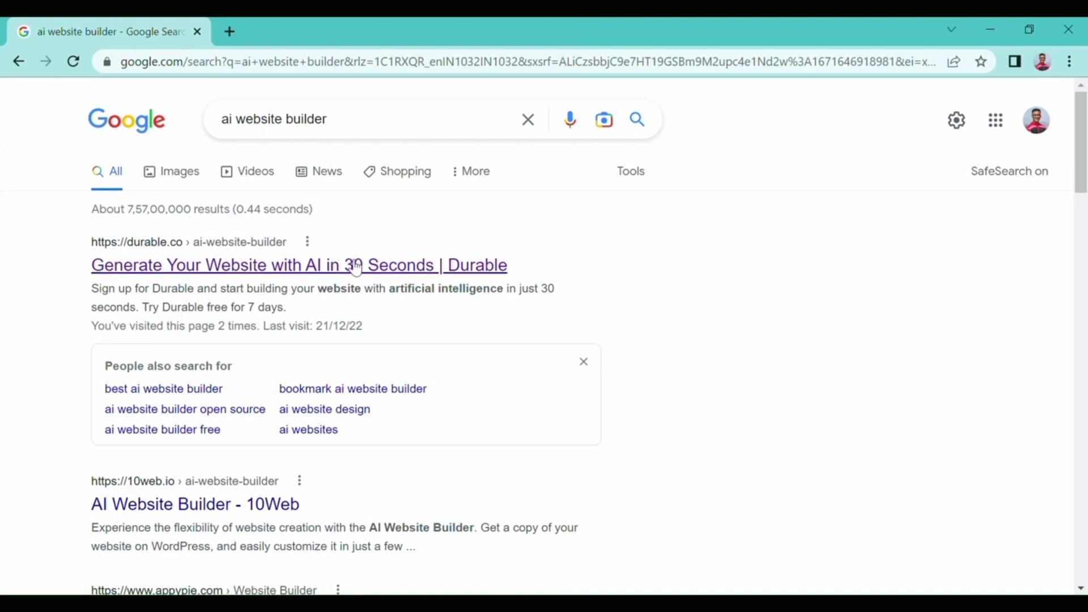
# - Go to Durable's AI website builder from the 'ai website builder' Google results
pyautogui.click(299, 264)
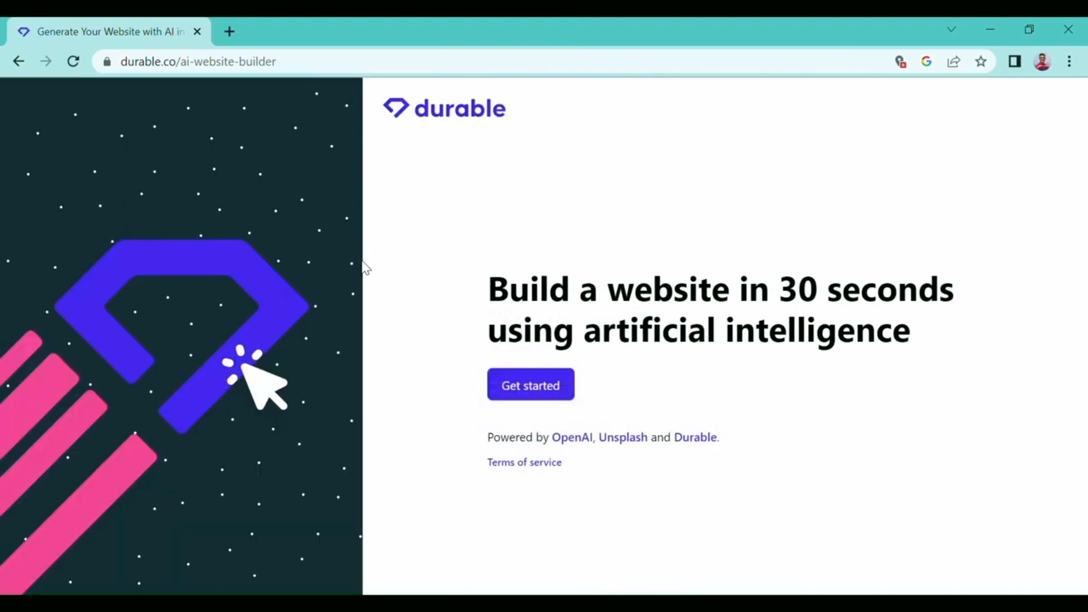
pyautogui.moveTo(549, 281)
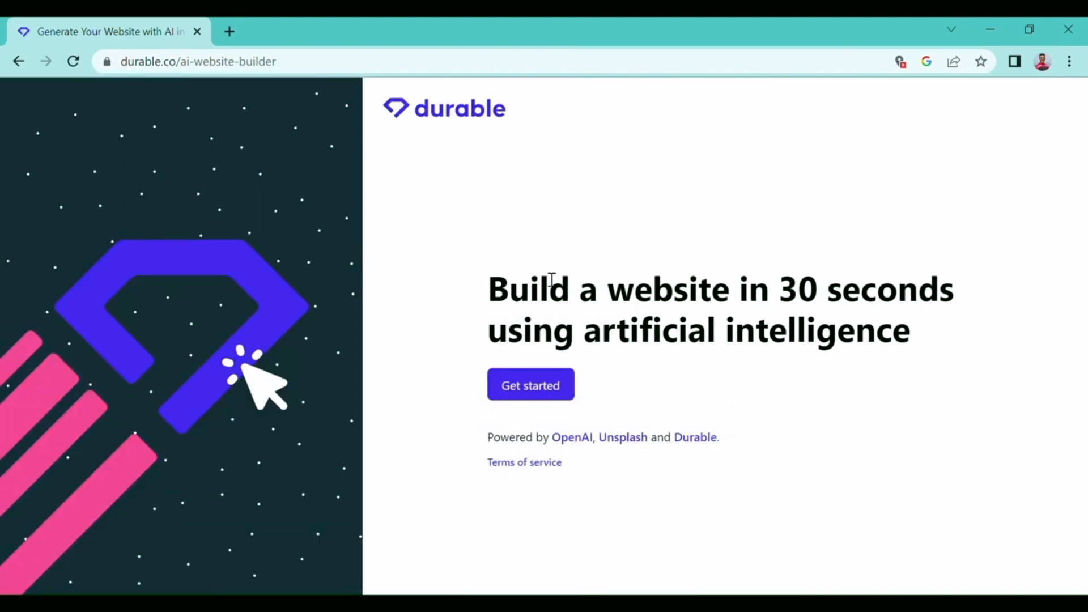
pyautogui.moveTo(285, 292)
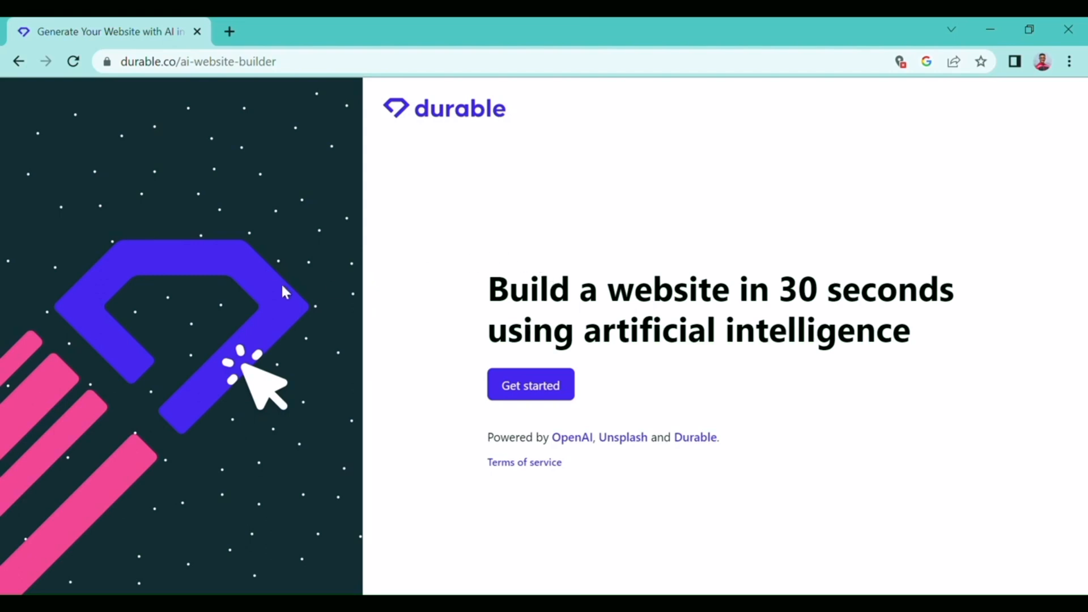
pyautogui.moveTo(561, 360)
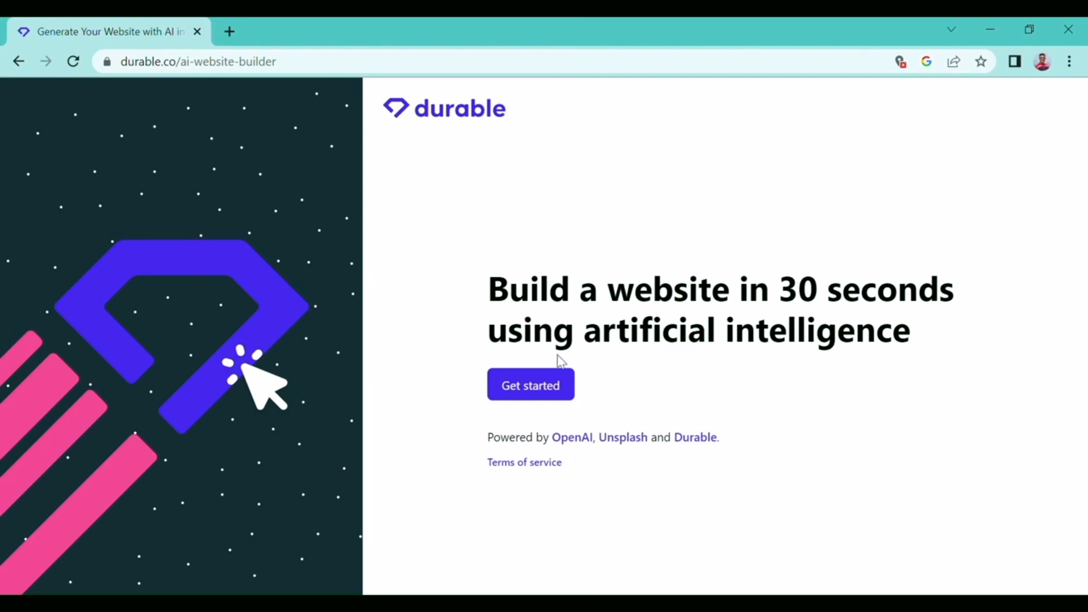
pyautogui.moveTo(568, 215)
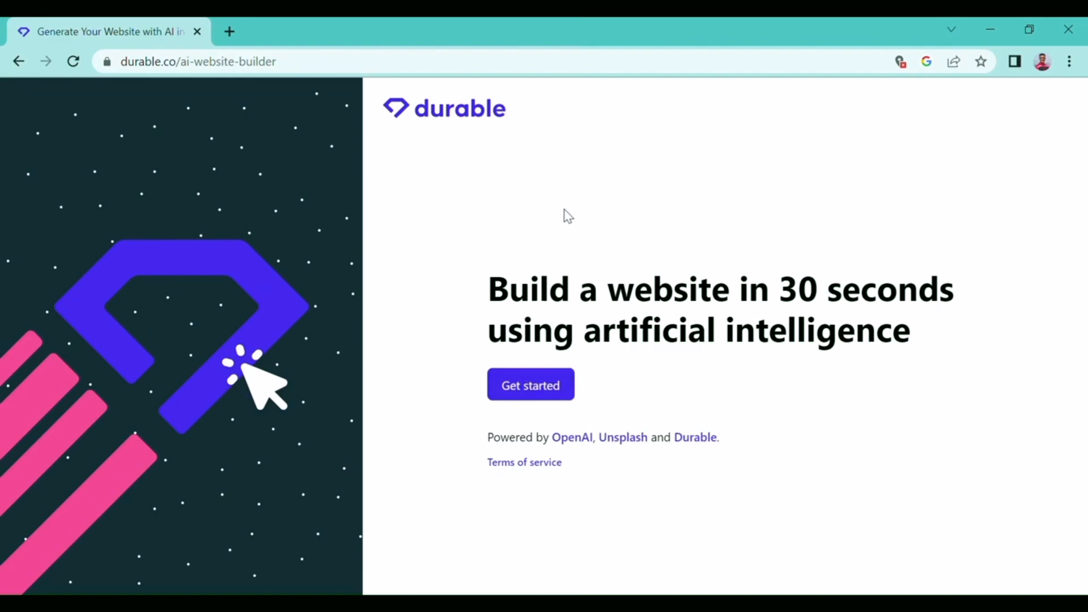
# - Start building a new website from the Durable landing page
pyautogui.click(530, 385)
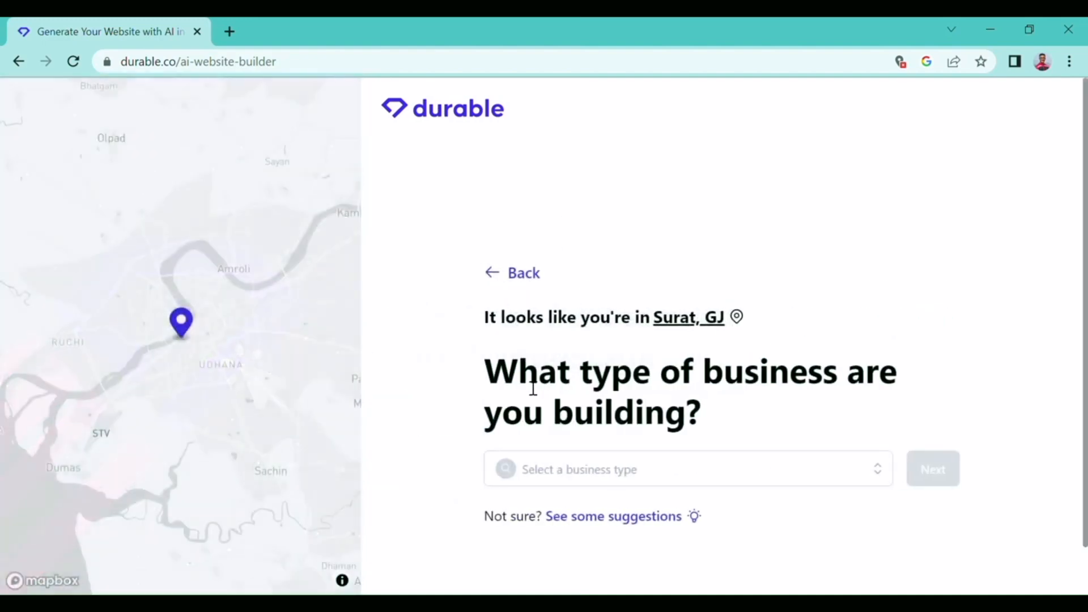
# - Choose a business type and submit the business name 'webexpo' for site generation
pyautogui.scroll(-3)
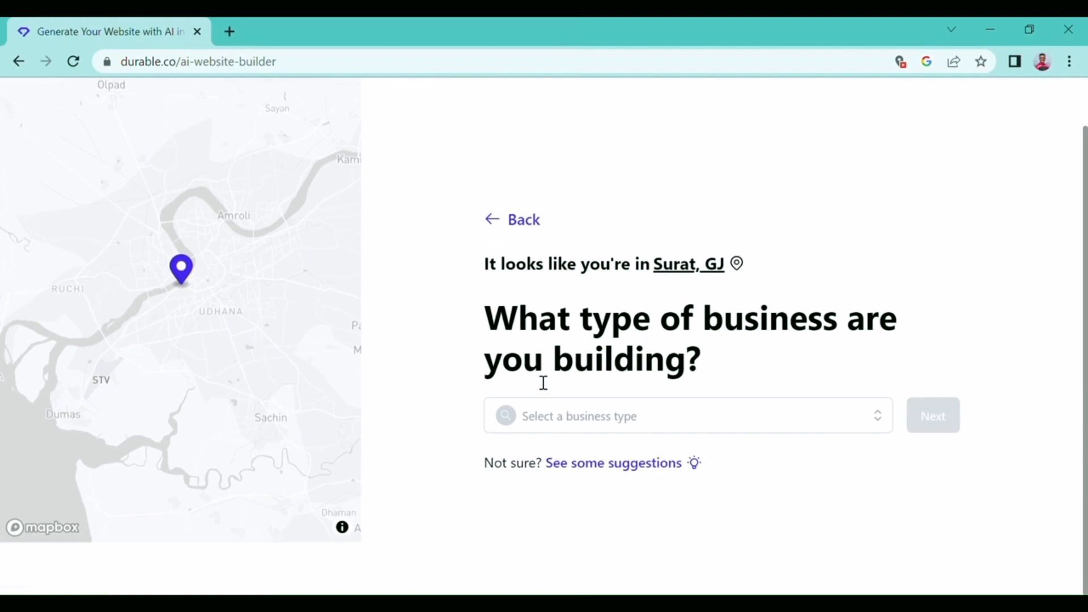
pyautogui.click(687, 416)
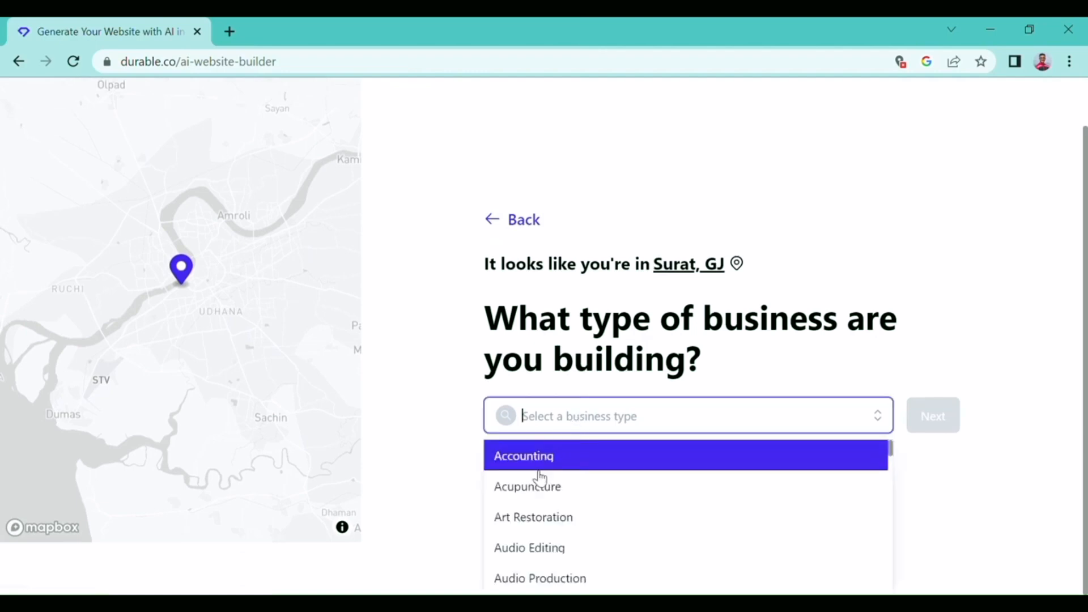
pyautogui.scroll(-3)
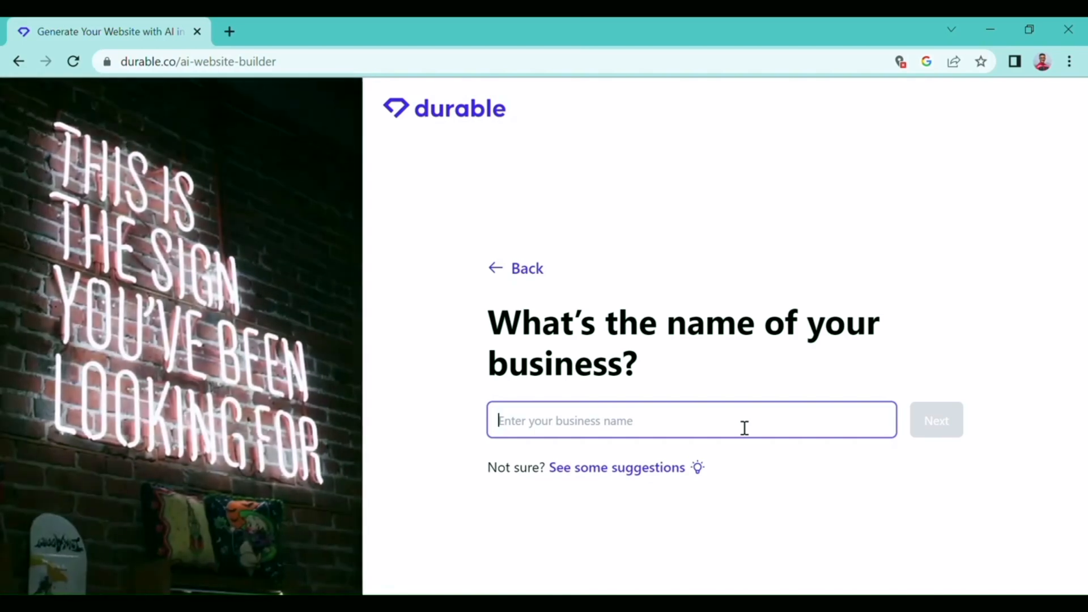
pyautogui.write('webexpo')
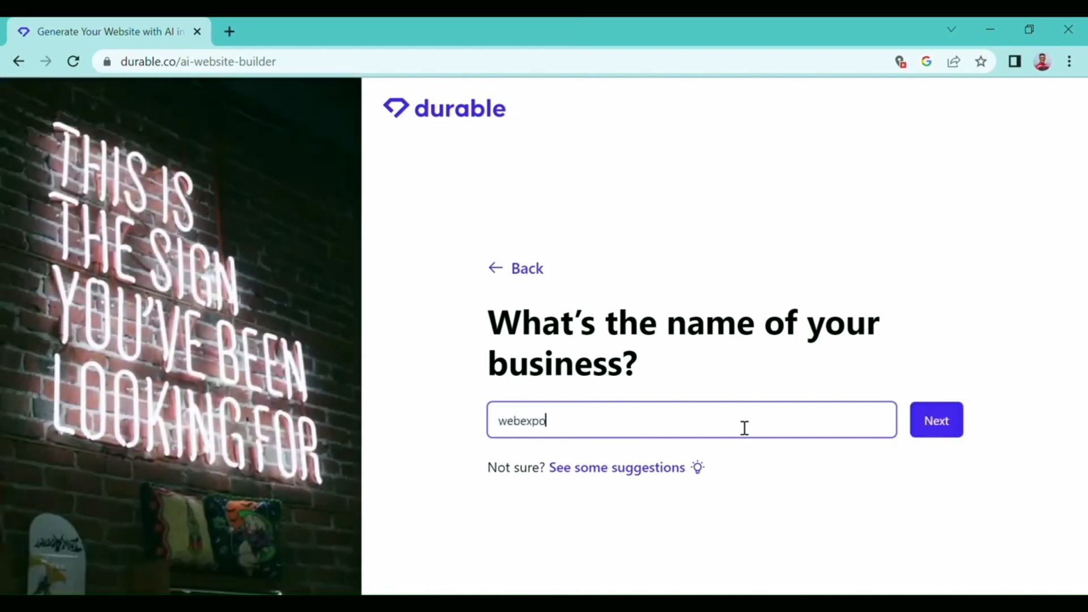
pyautogui.click(935, 419)
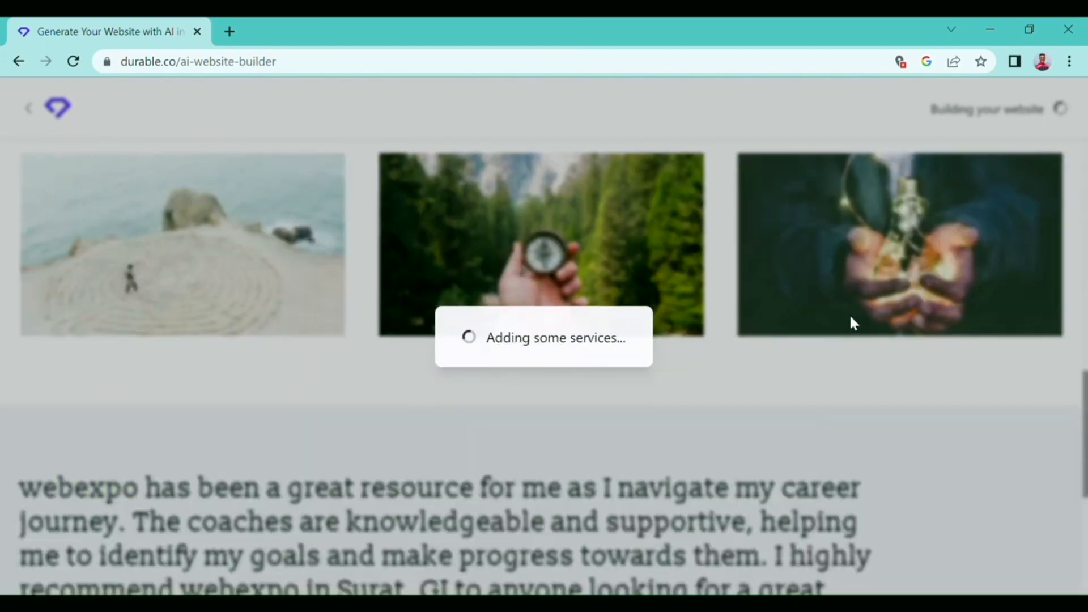
# - View the finished webexpo coaching site once the 'Your website is ready!' popup appears
pyautogui.scroll(-3)
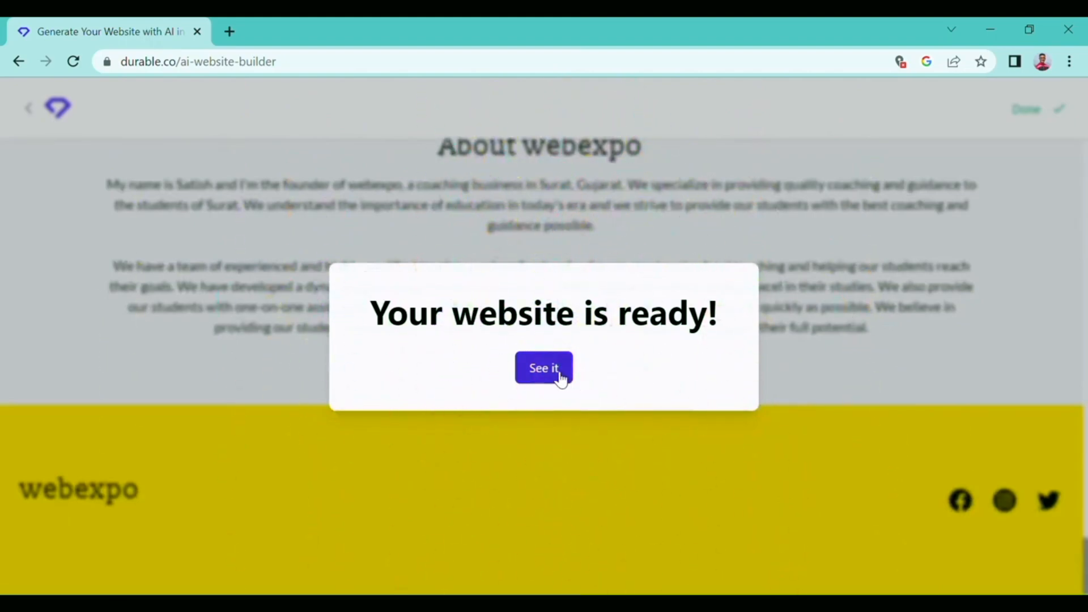
pyautogui.click(543, 368)
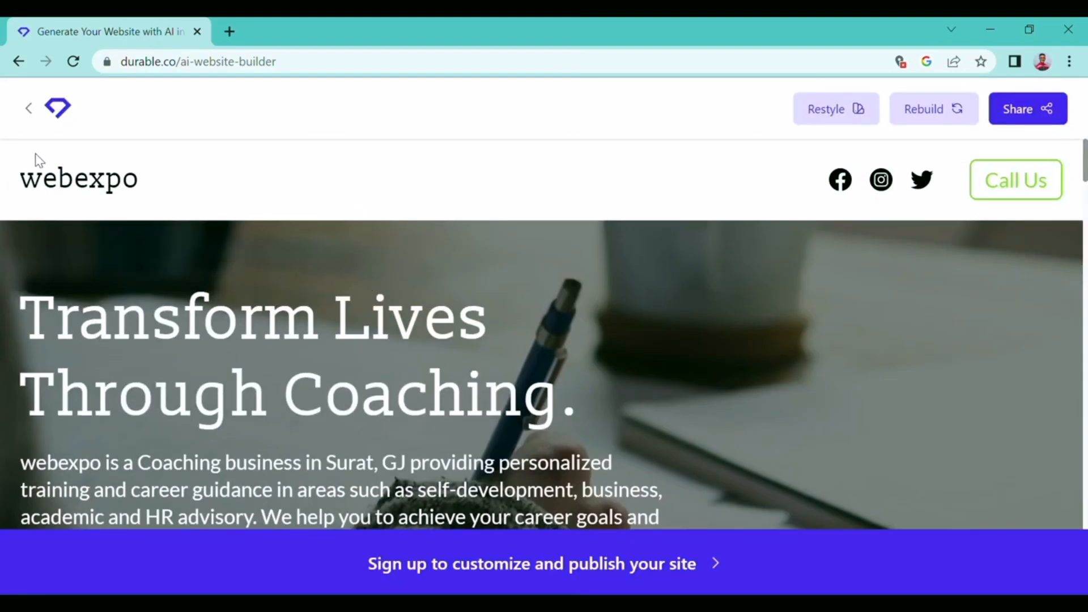
pyautogui.moveTo(891, 103)
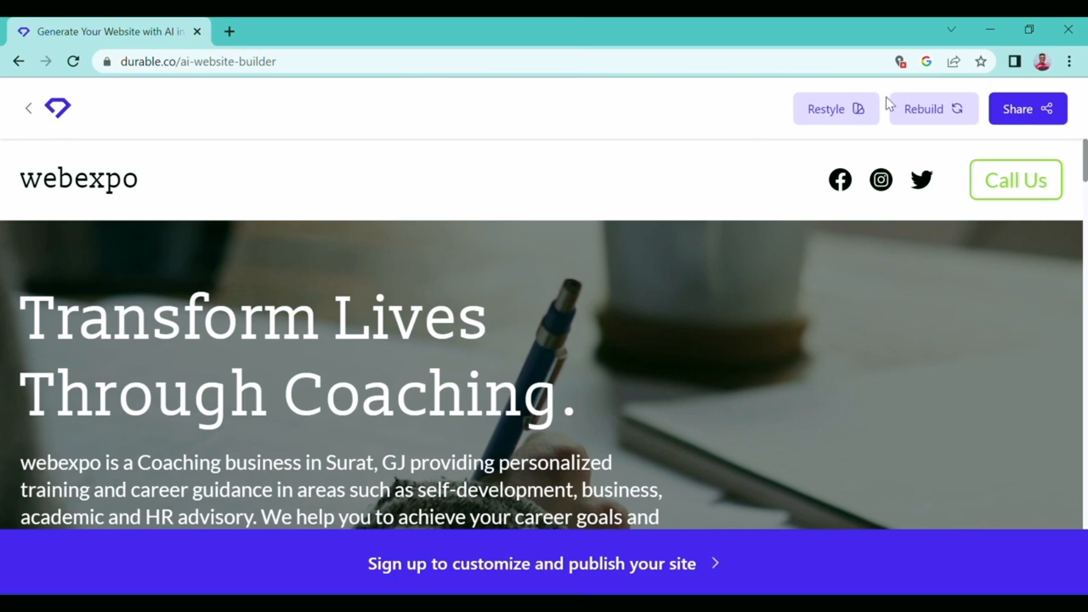
pyautogui.moveTo(580, 189)
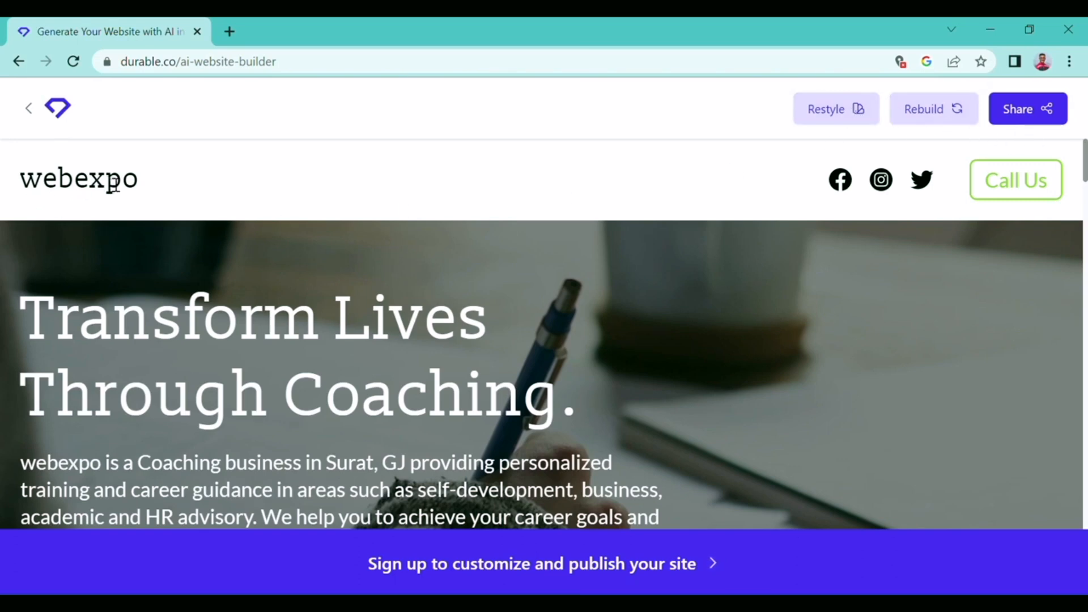
pyautogui.moveTo(179, 167)
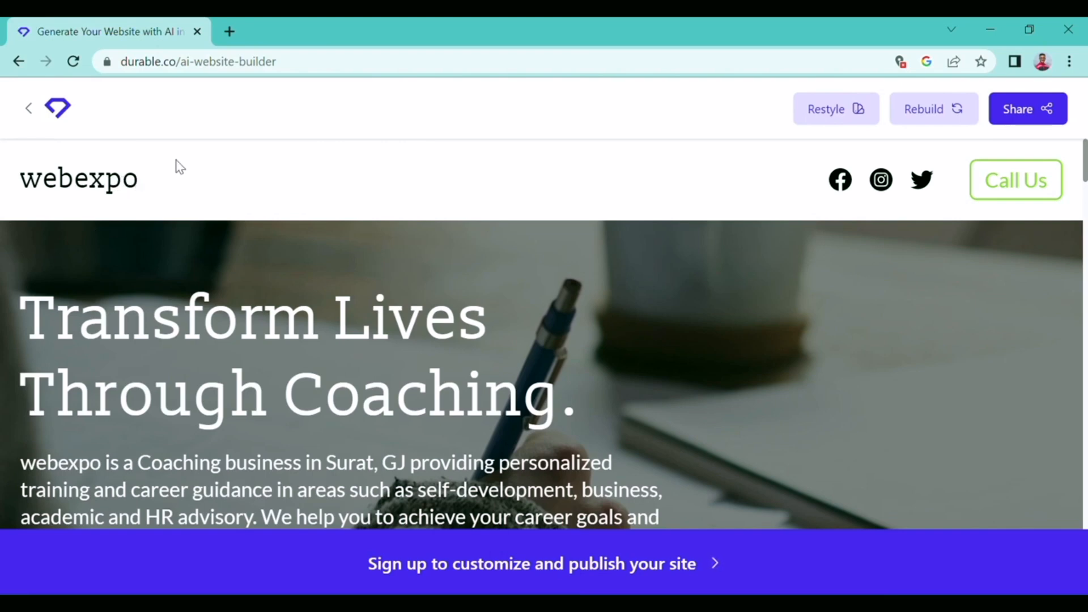
pyautogui.moveTo(831, 189)
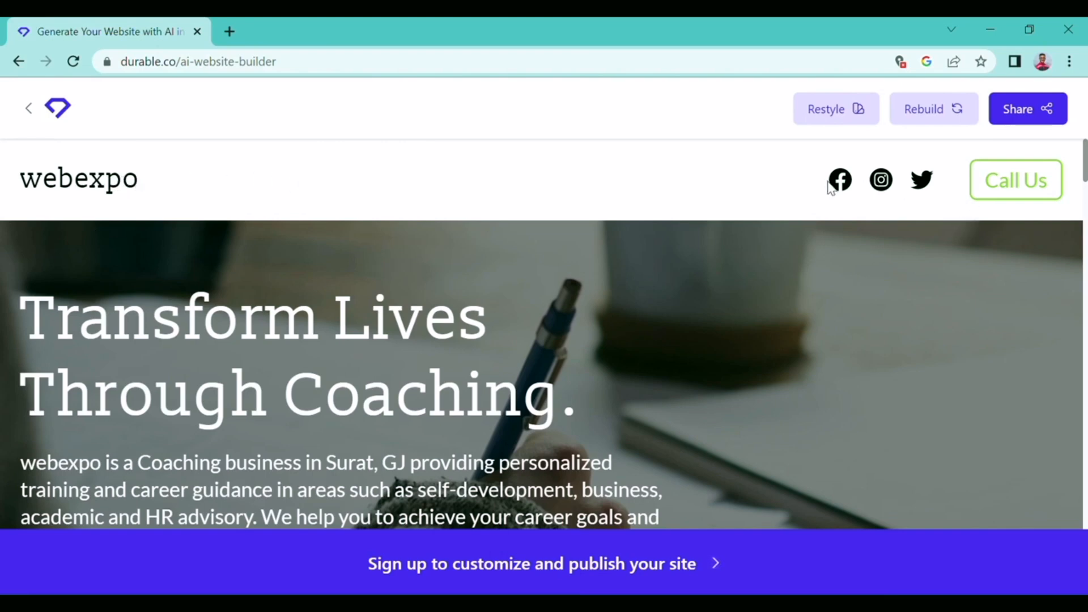
pyautogui.moveTo(897, 193)
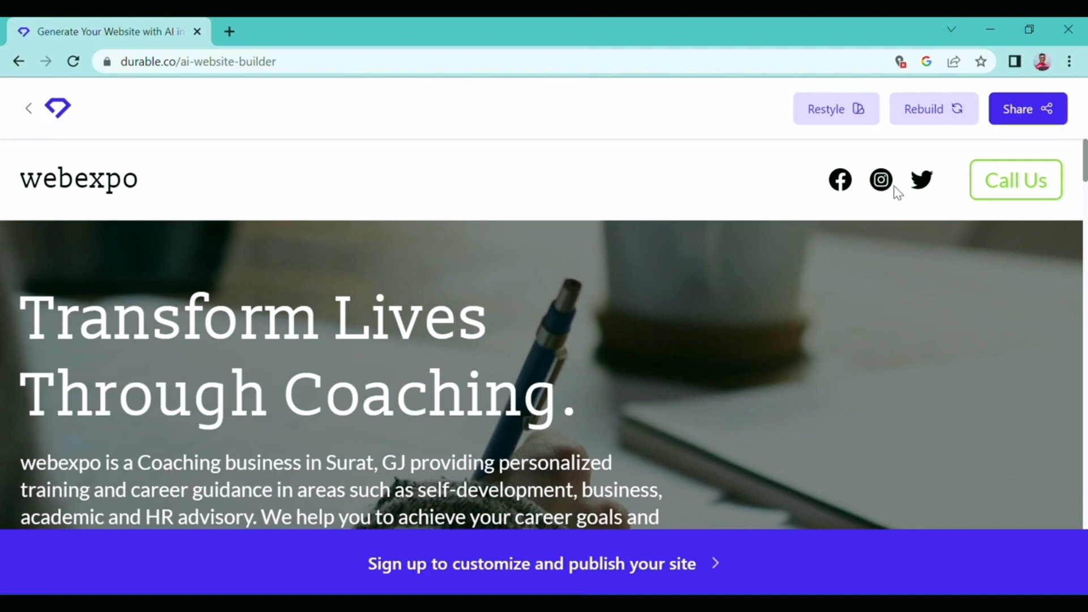
pyautogui.moveTo(1030, 201)
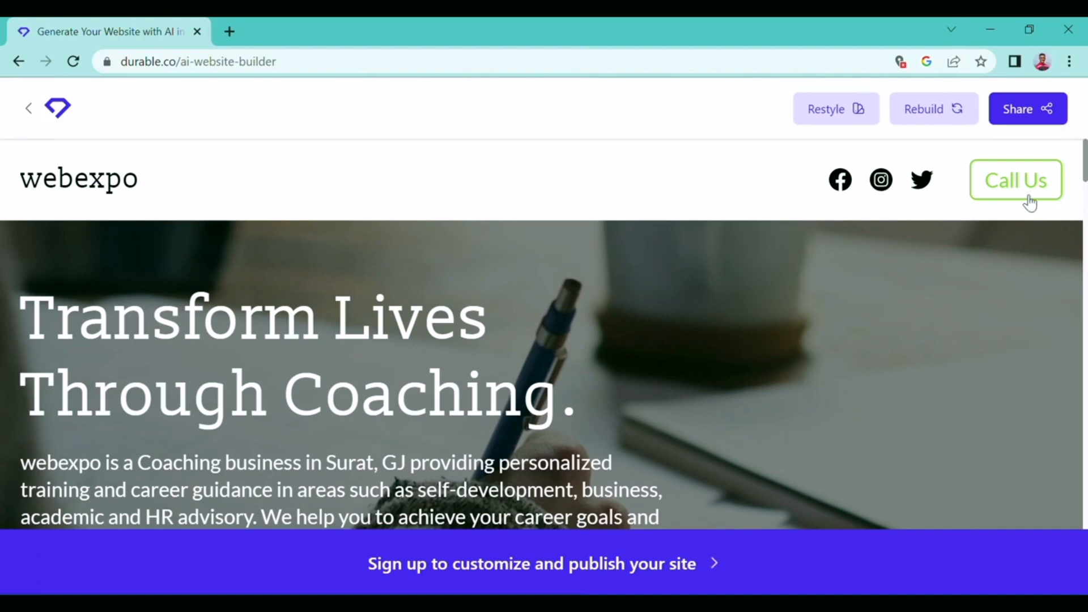
pyautogui.moveTo(637, 303)
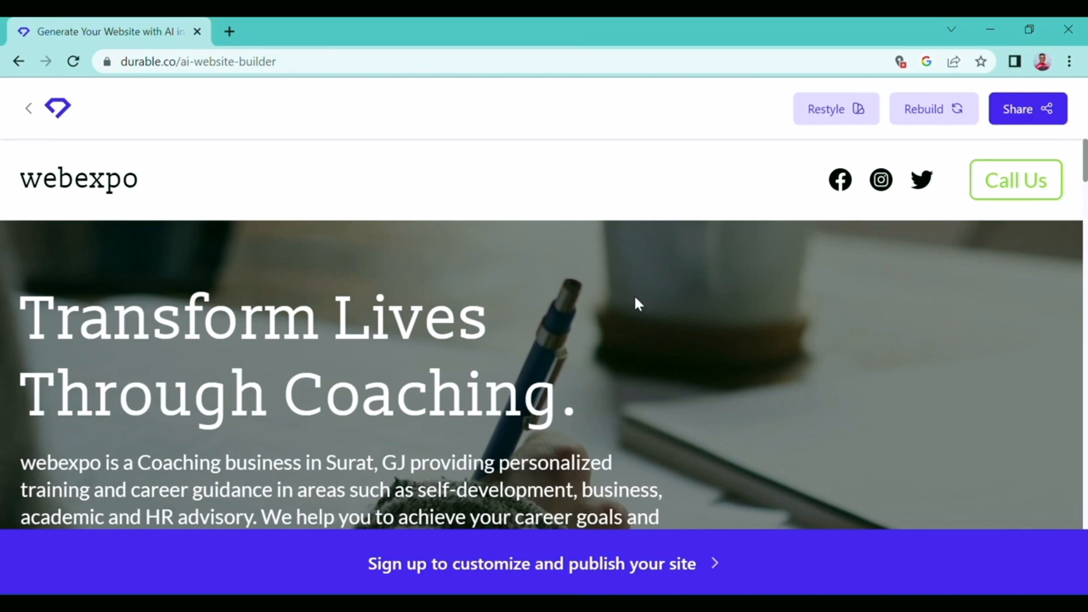
pyautogui.moveTo(466, 362)
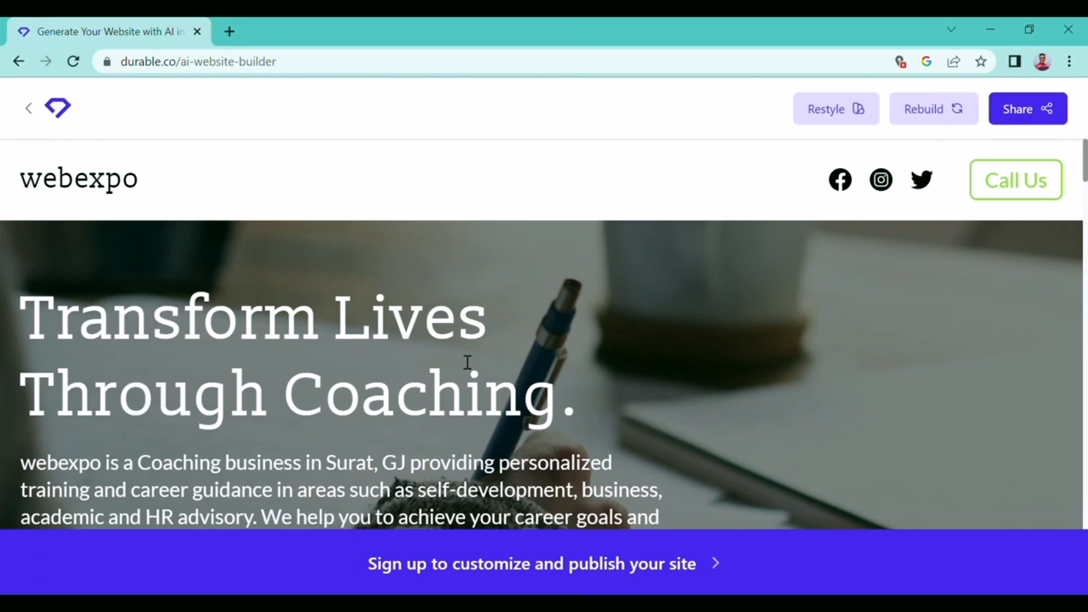
pyautogui.scroll(-3)
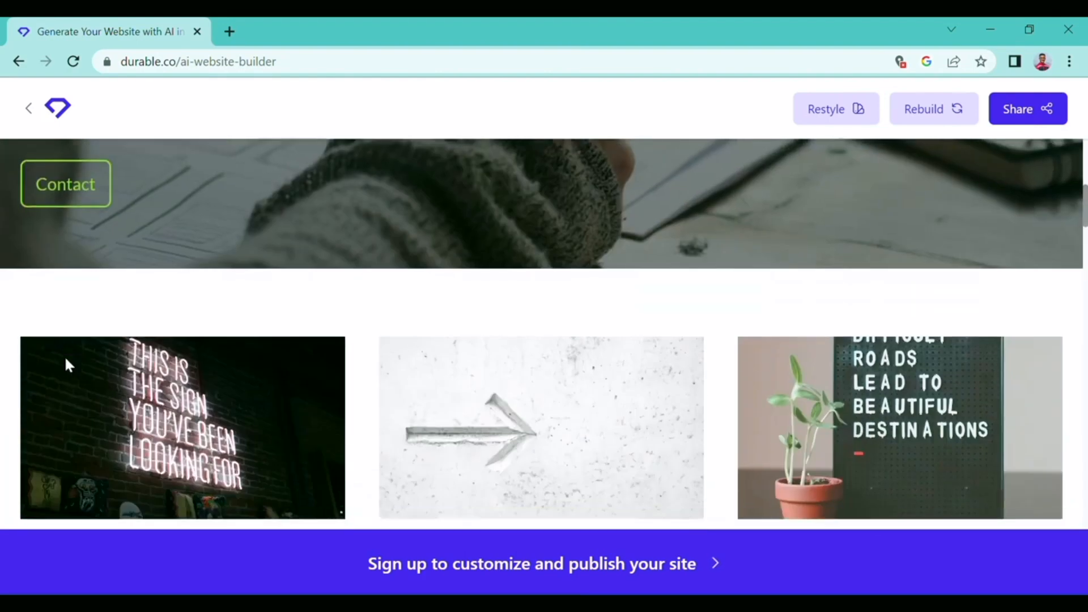
pyautogui.scroll(-3)
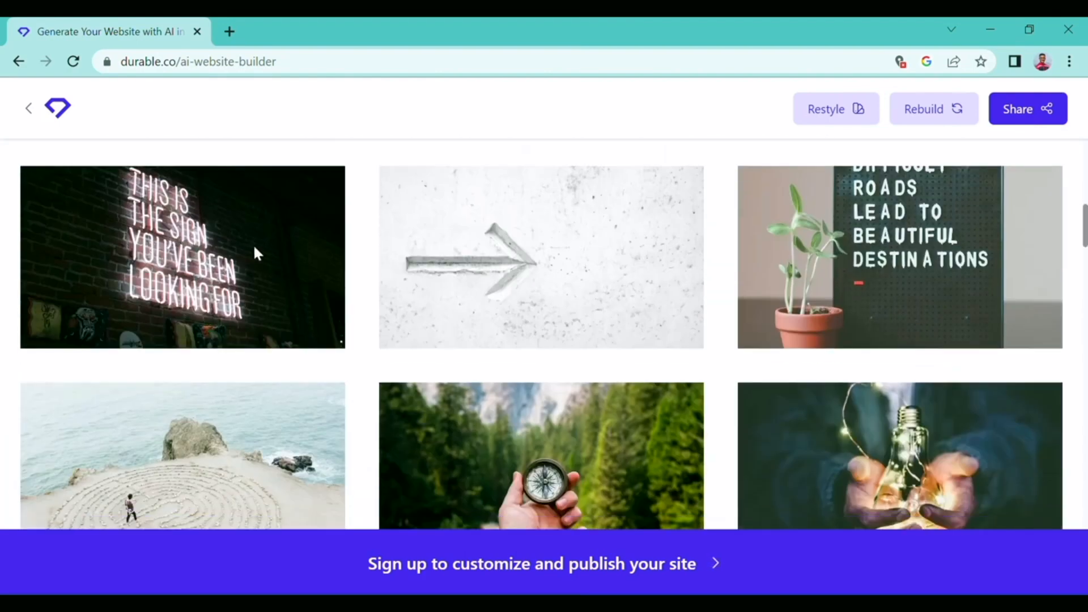
pyautogui.moveTo(700, 242)
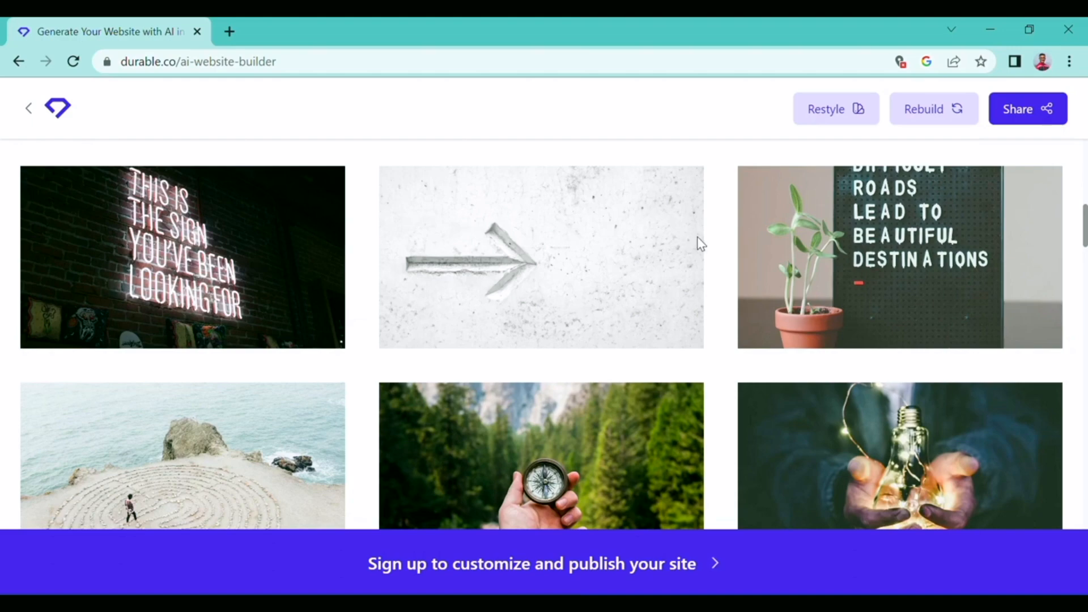
pyautogui.scroll(-3)
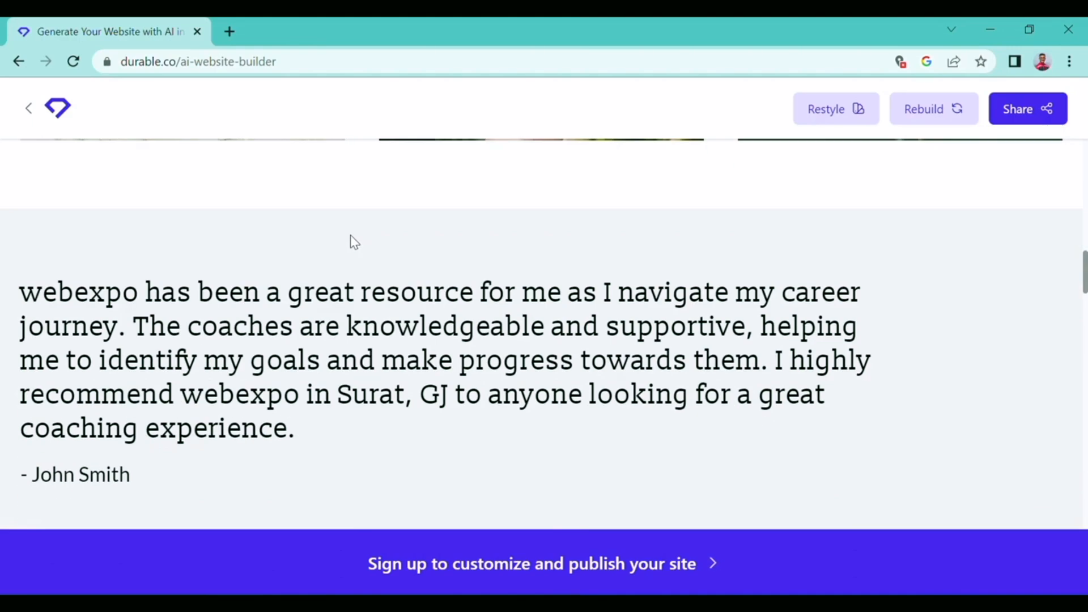
pyautogui.scroll(-3)
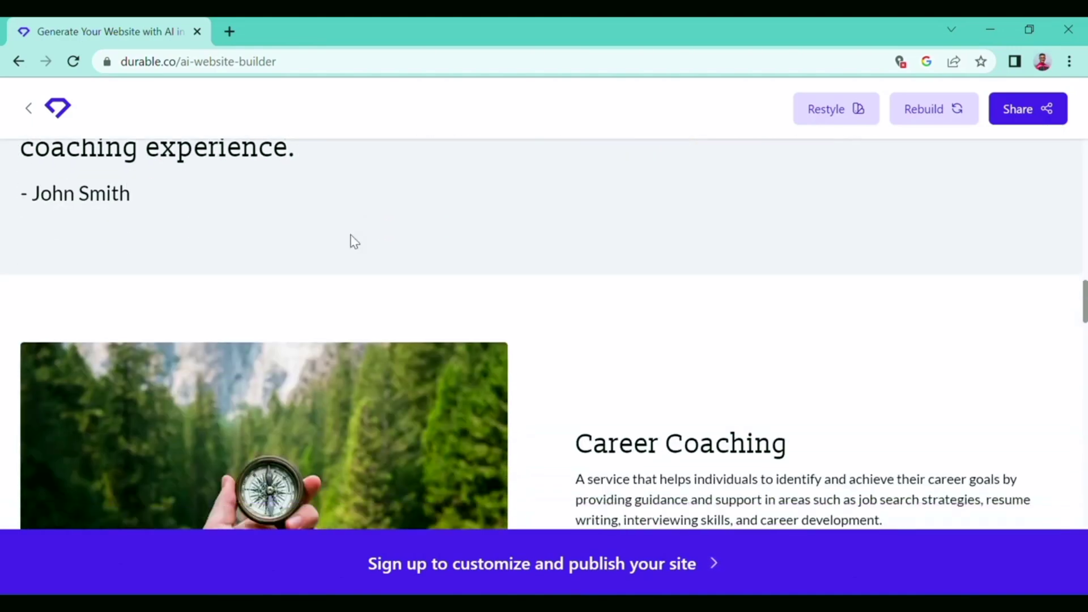
pyautogui.scroll(-3)
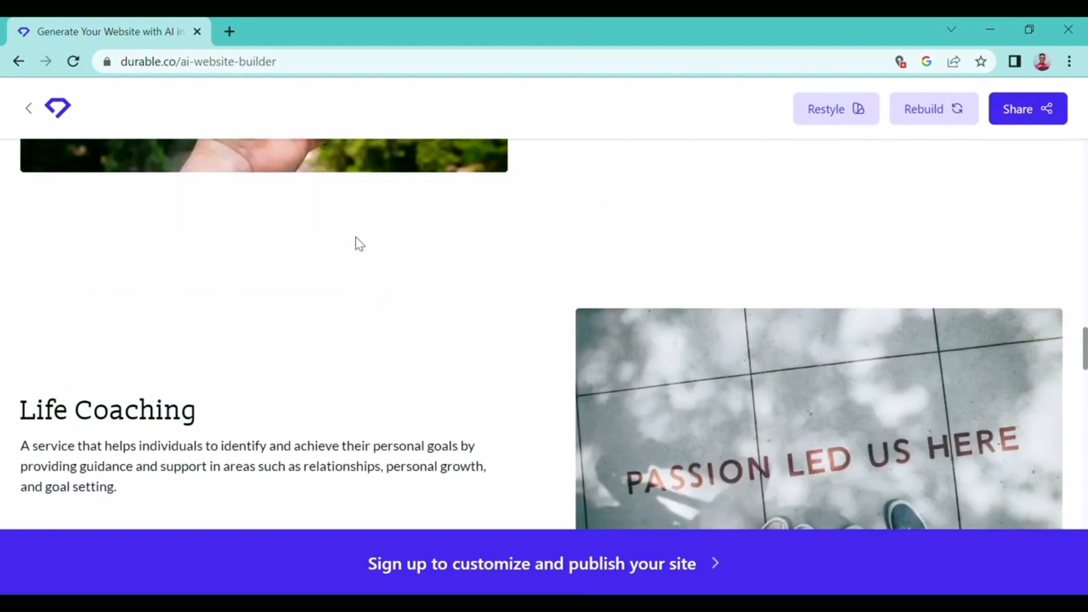
pyautogui.scroll(-3)
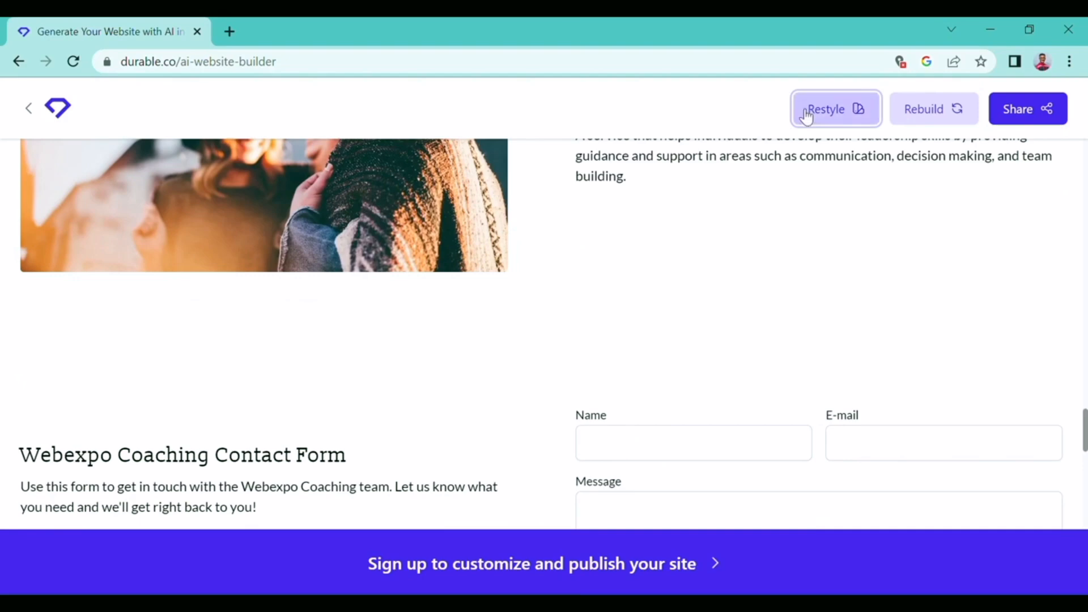
pyautogui.click(828, 109)
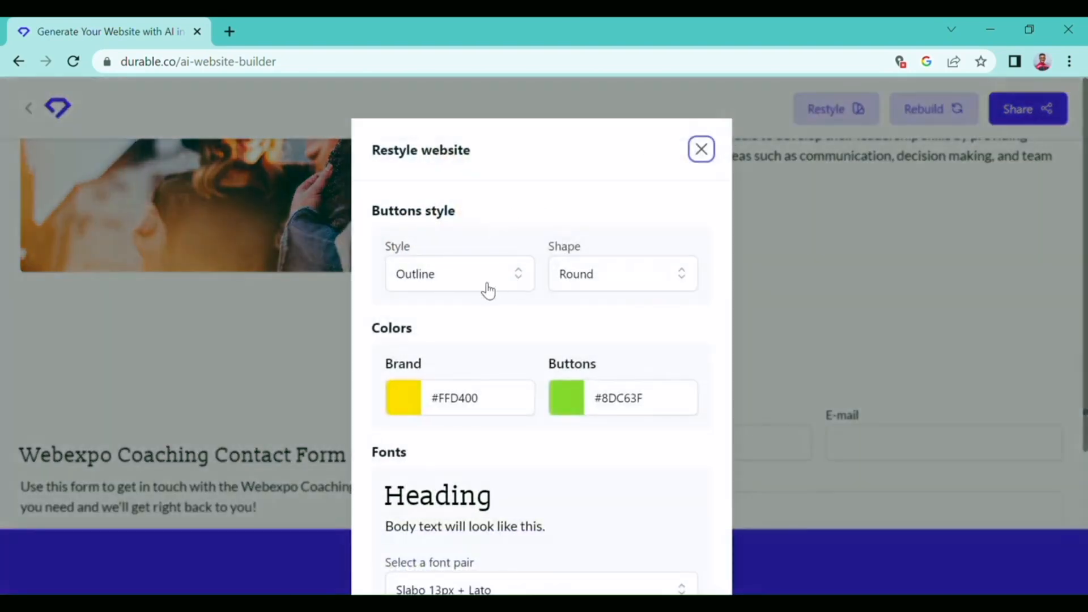
pyautogui.click(458, 273)
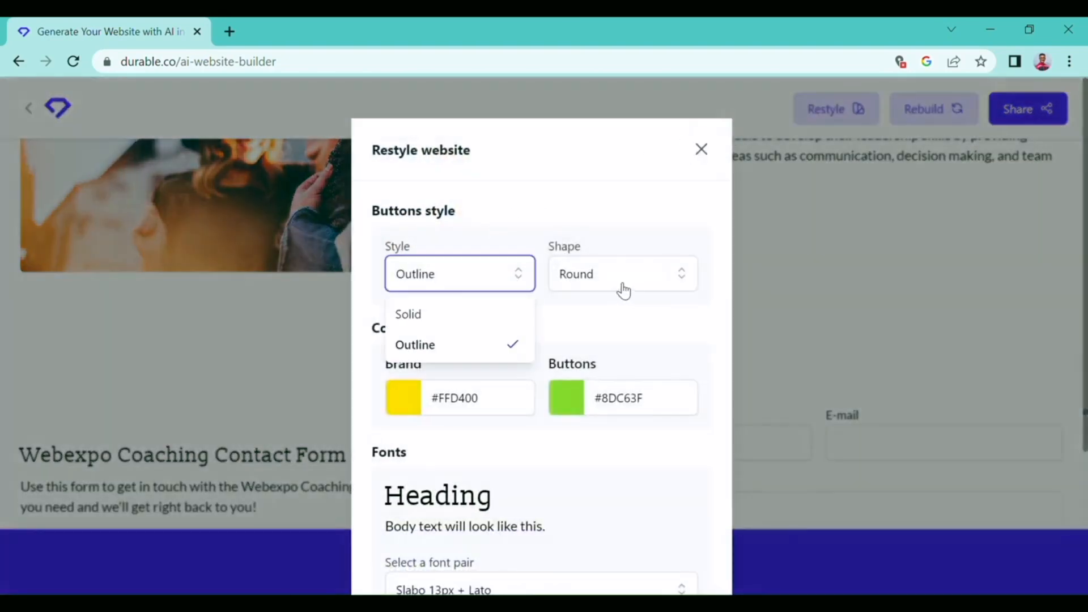
pyautogui.click(621, 273)
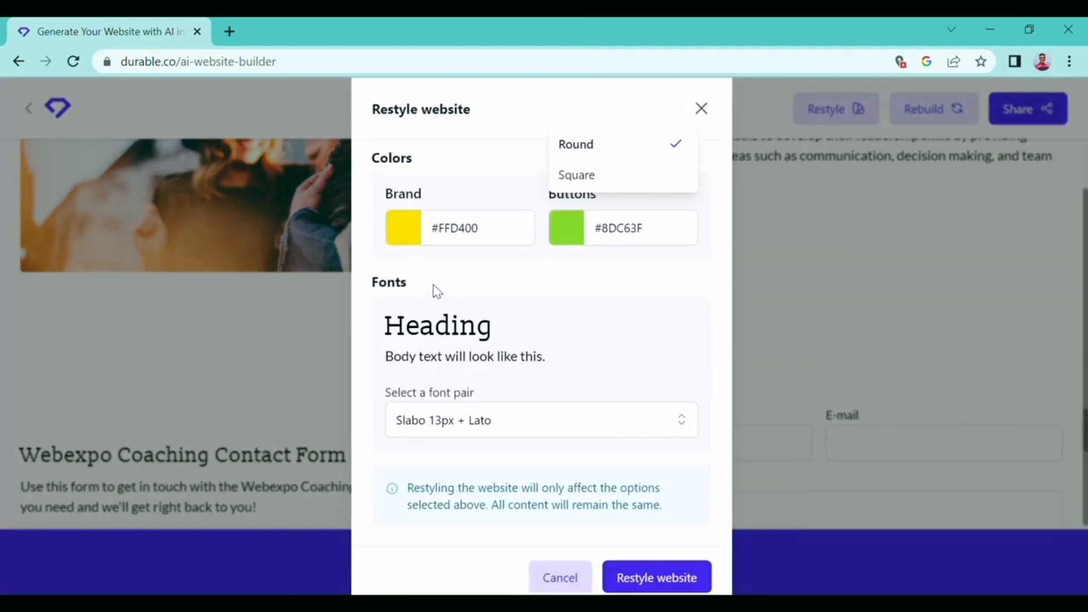
pyautogui.moveTo(484, 376)
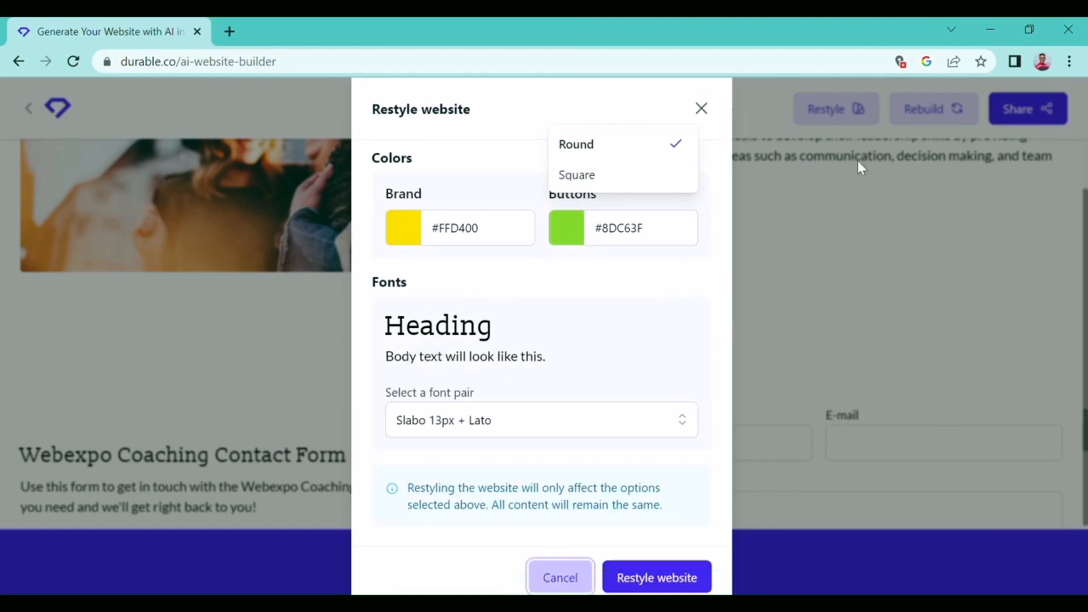
pyautogui.click(933, 109)
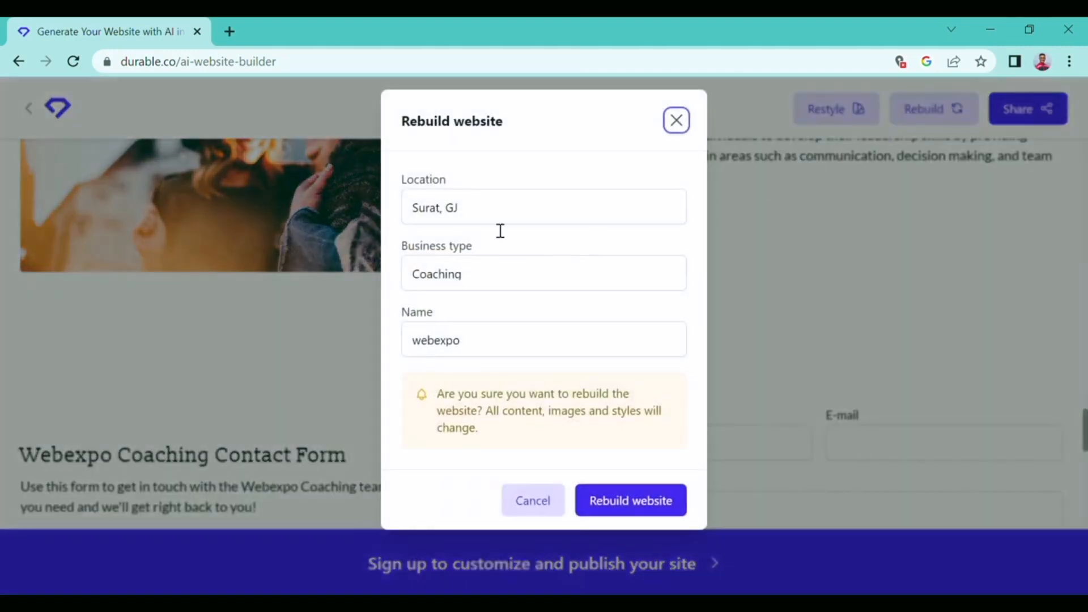
# - Change the location from Surat, GJ to Mumbai and rebuild the website, then view it
pyautogui.click(544, 207)
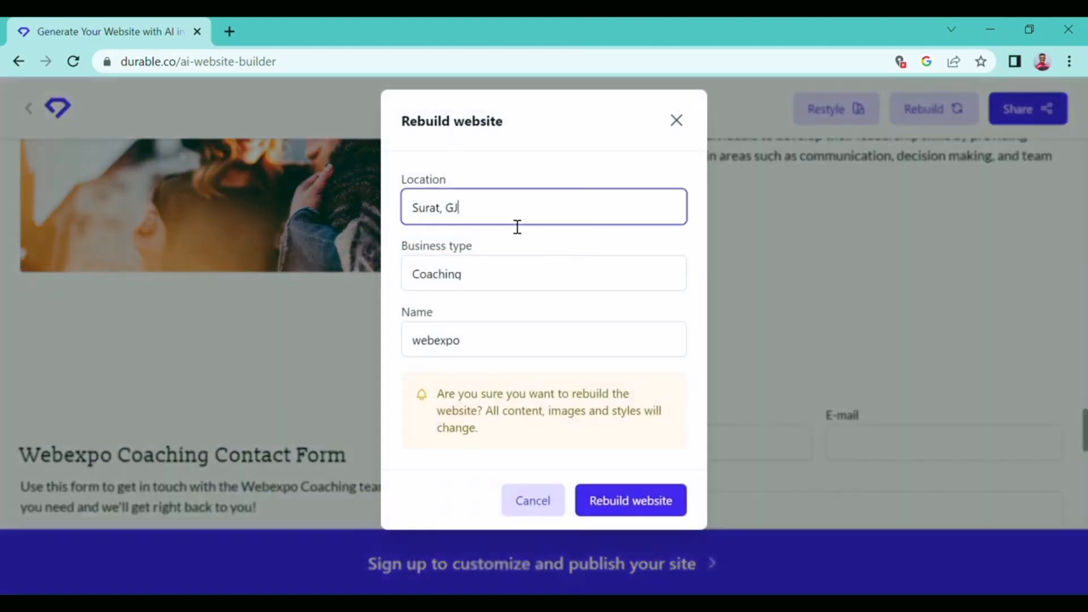
pyautogui.press('ctrl+a')
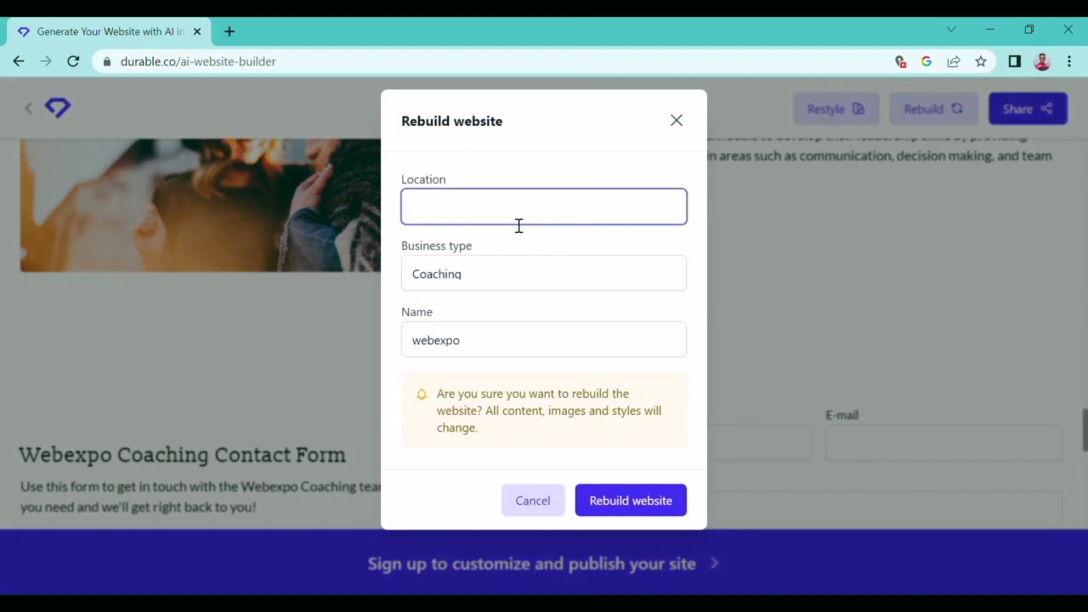
pyautogui.write('mumbai')
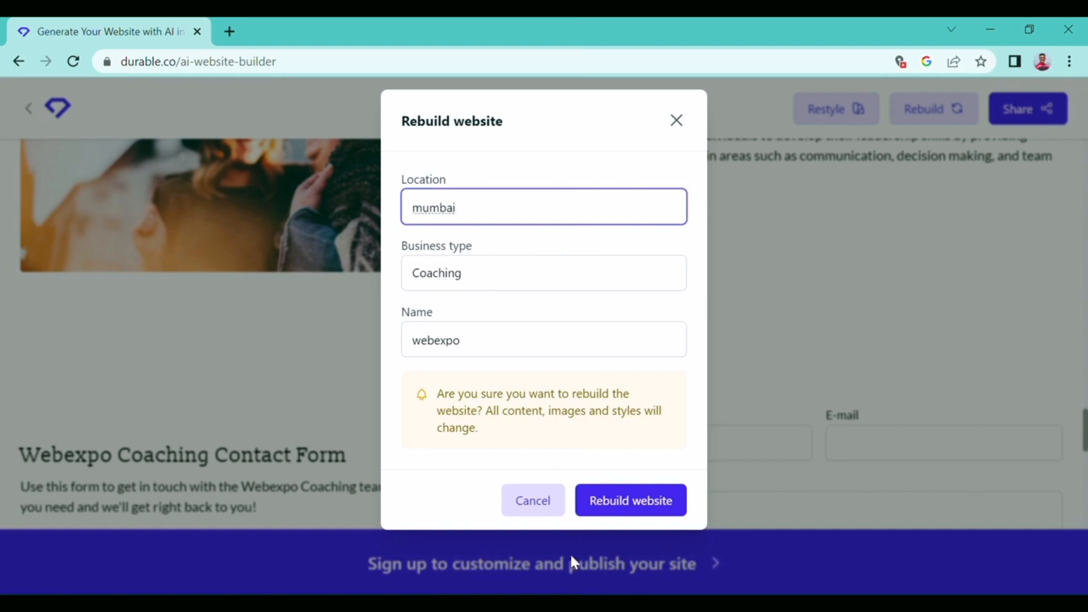
pyautogui.click(629, 500)
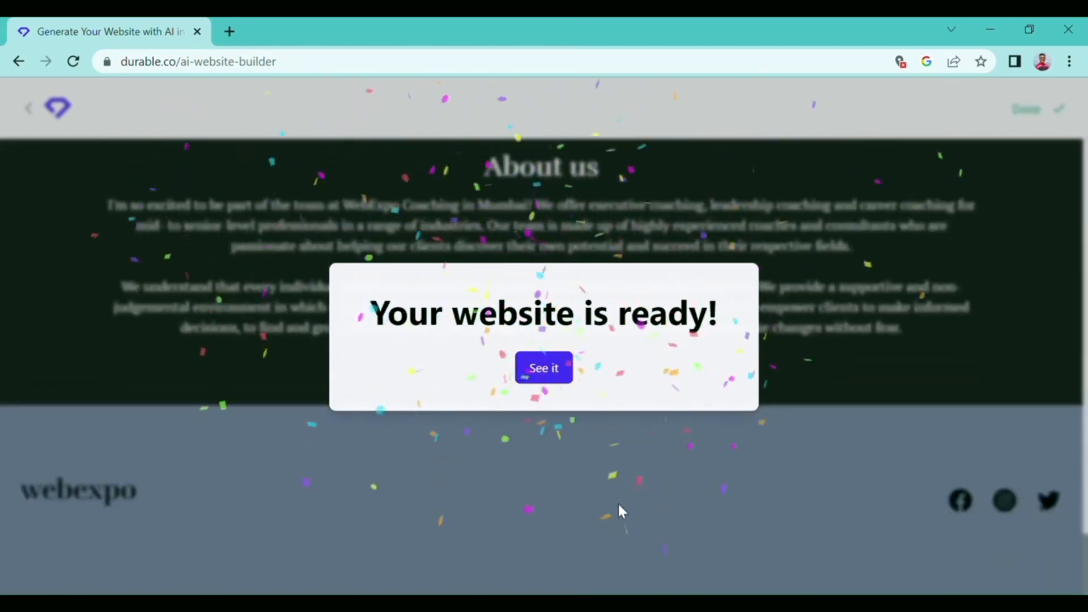
pyautogui.click(543, 367)
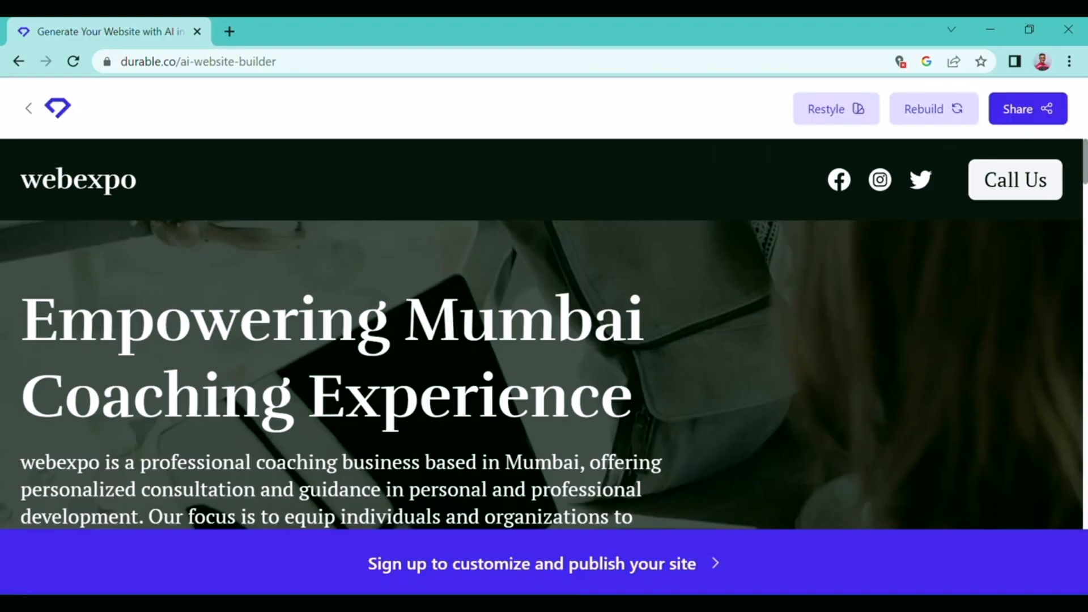
# - Scroll through the rebuilt Mumbai site's Gallery, About us, map and contact form sections
pyautogui.scroll(-3)
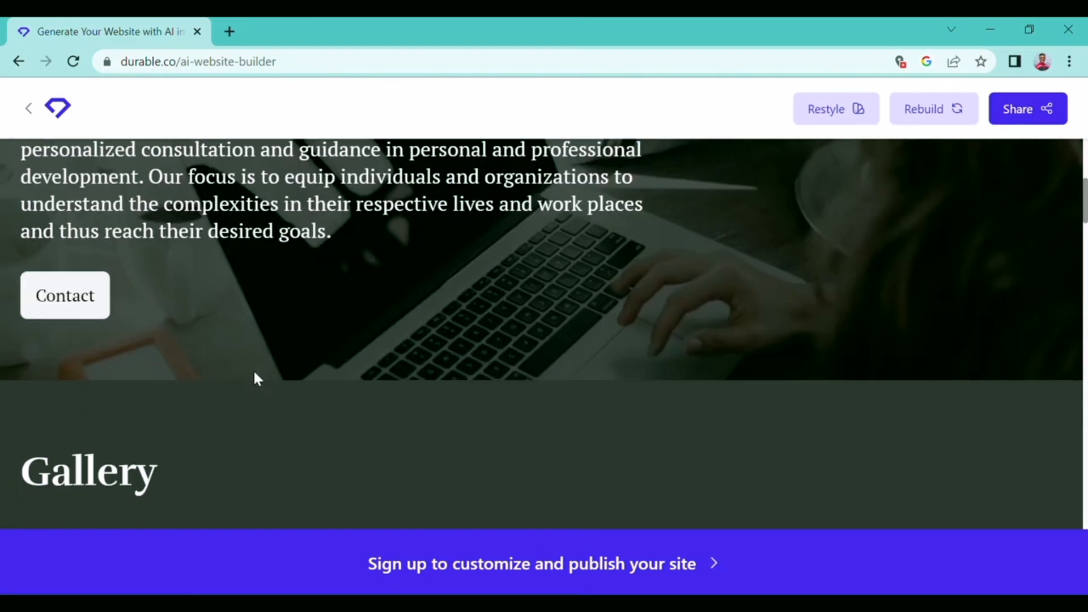
pyautogui.scroll(-3)
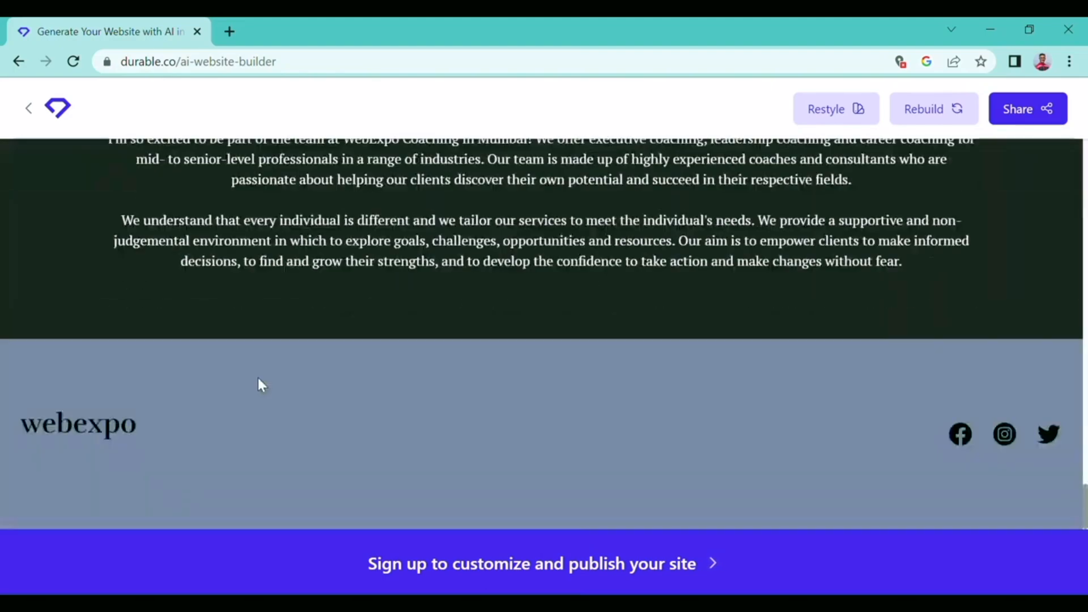
pyautogui.scroll(3)
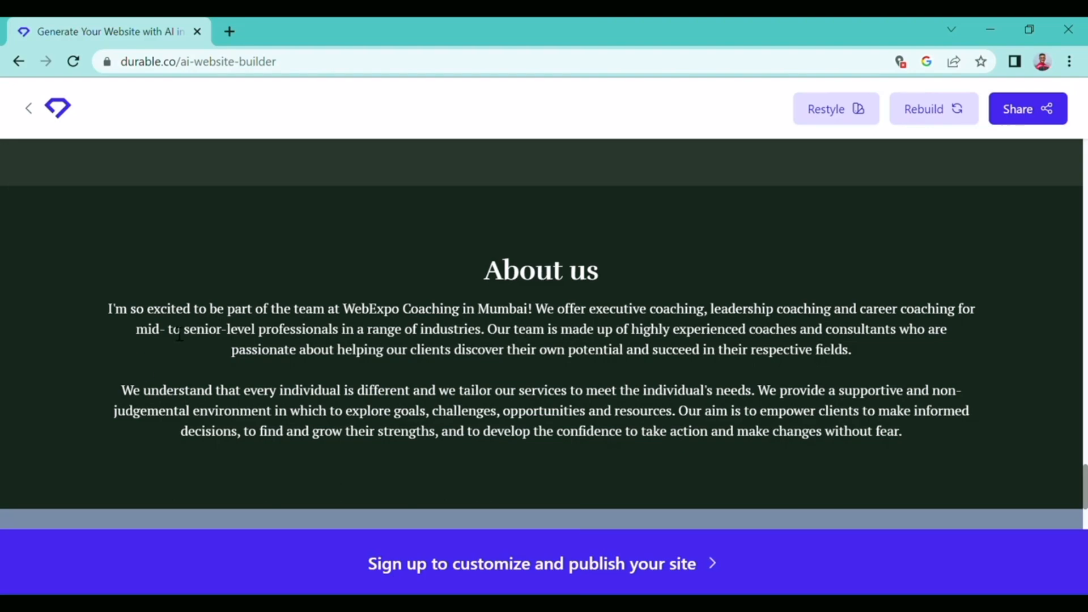
pyautogui.scroll(-3)
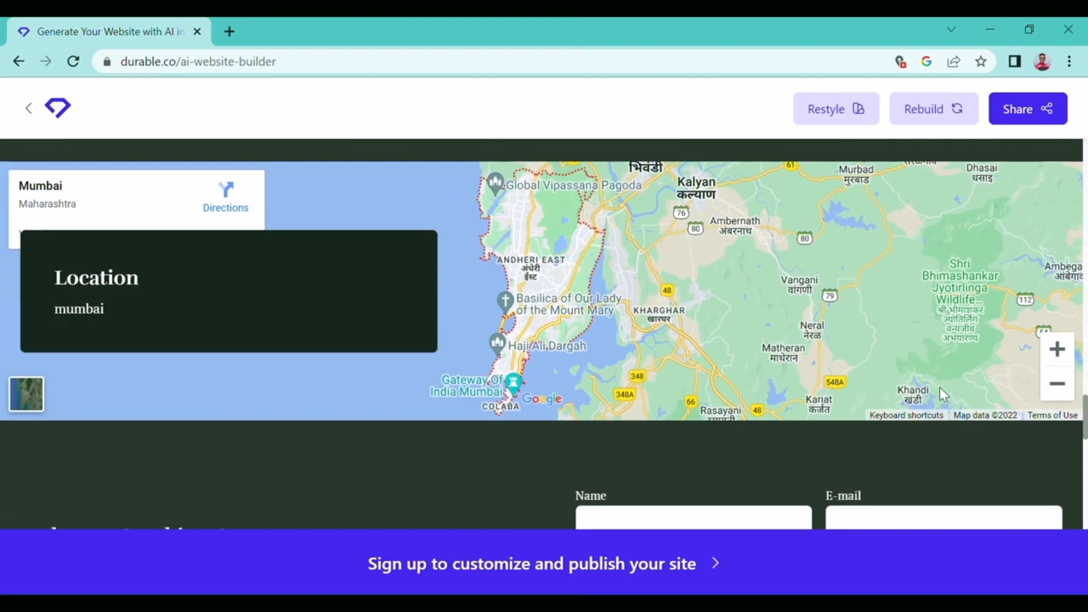
pyautogui.moveTo(899, 376)
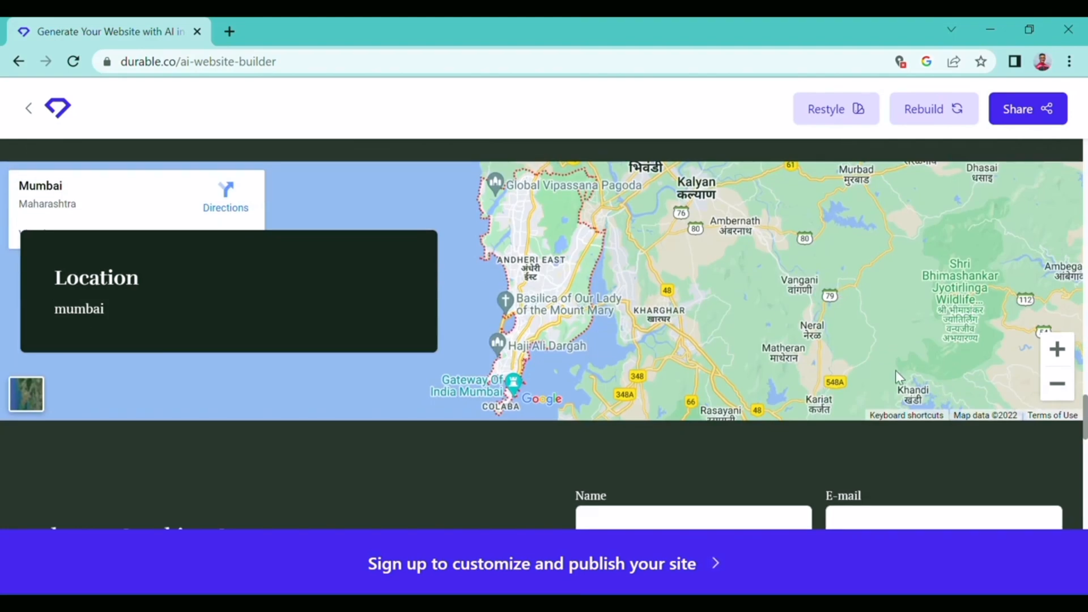
pyautogui.moveTo(1058, 326)
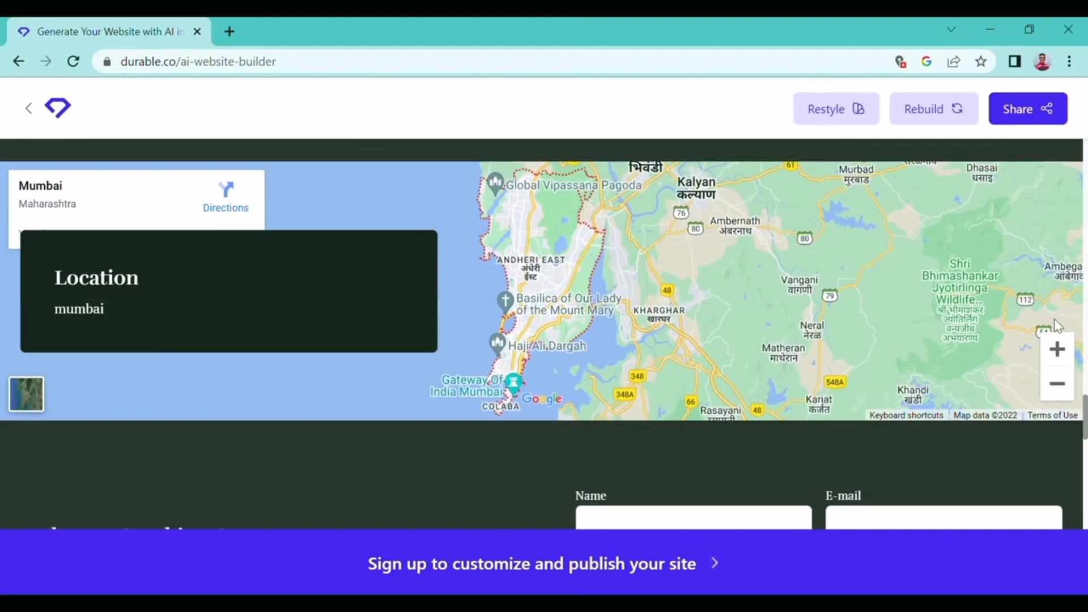
pyautogui.scroll(-3)
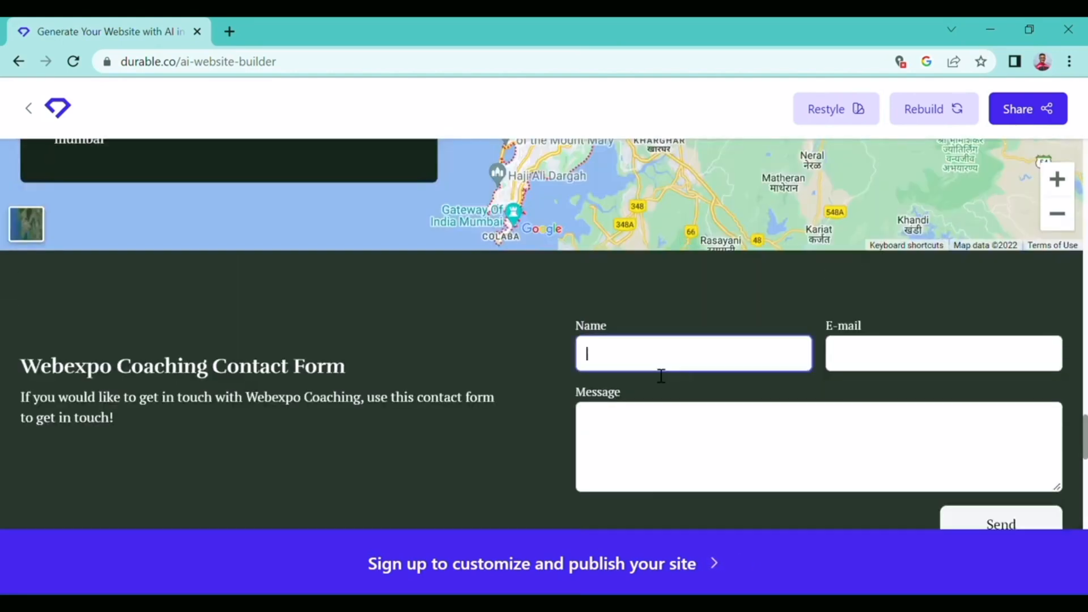
# - Bring up the share panel with the new site's shareable link
pyautogui.write('cxvbsfnjdthrgs')
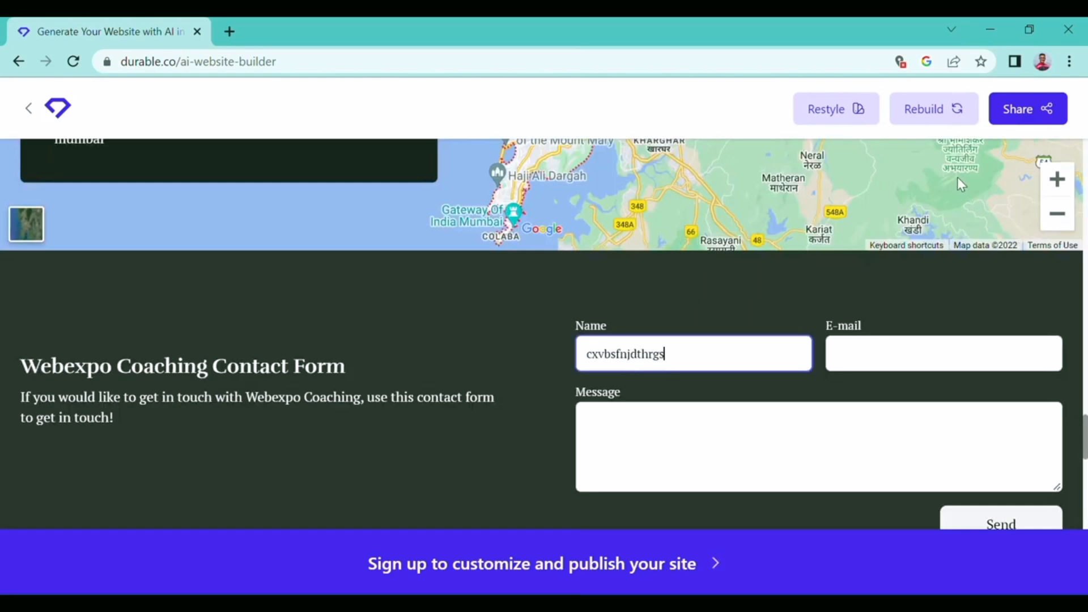
pyautogui.click(1028, 109)
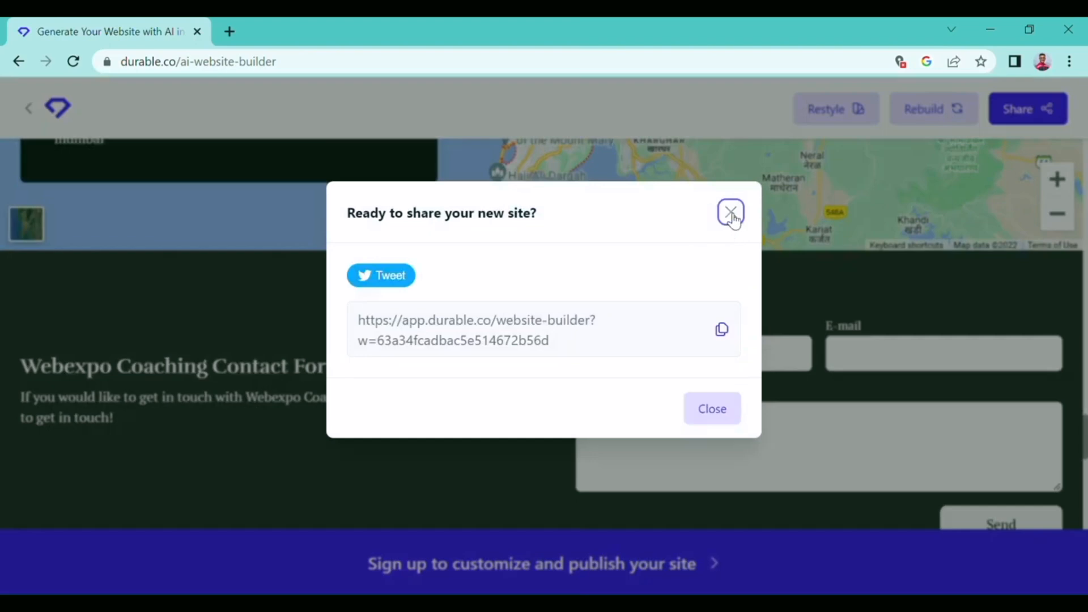
# - Close the share panel, return to the site's top, and briefly open and dismiss the sign-up prompt
pyautogui.click(730, 213)
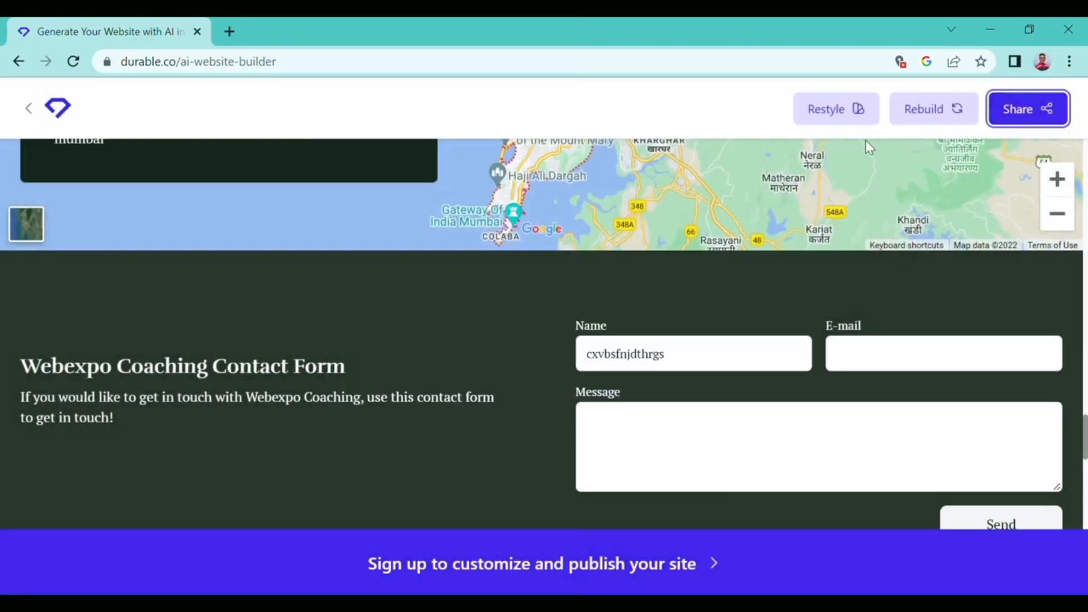
pyautogui.scroll(3)
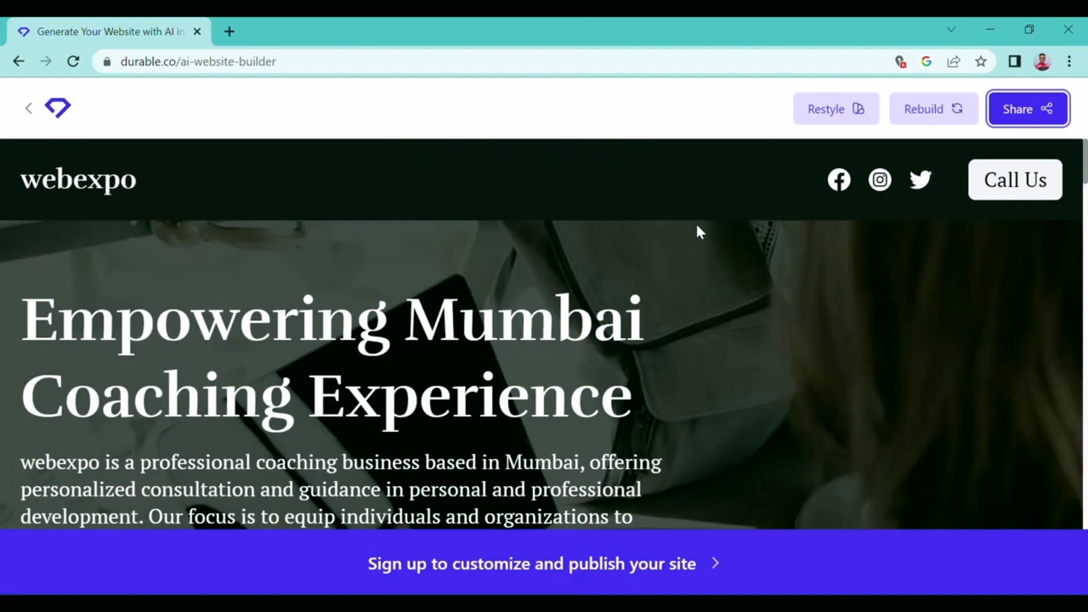
pyautogui.moveTo(543, 168)
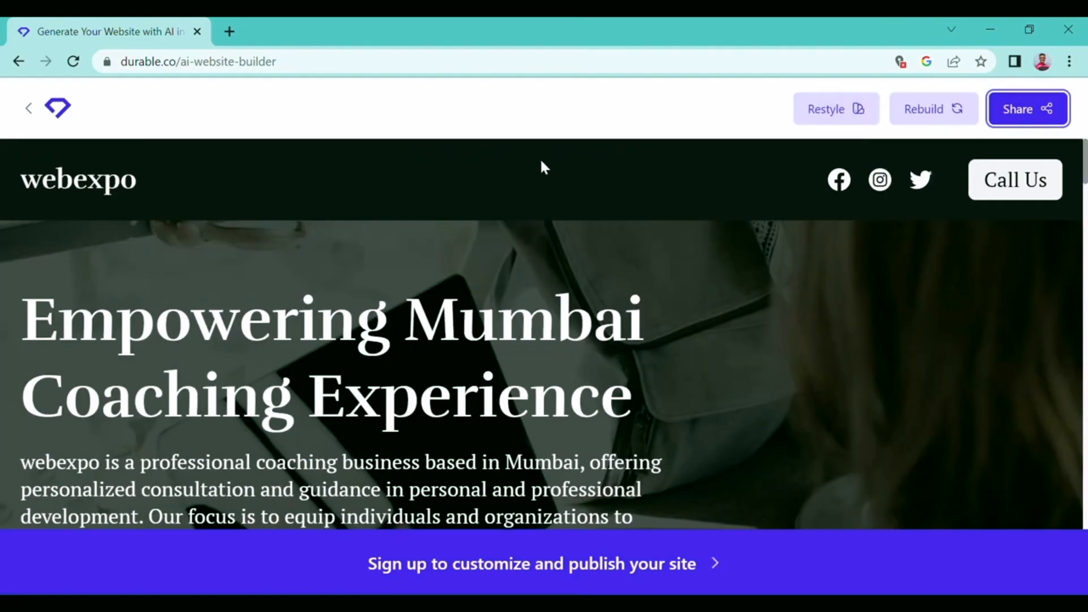
pyautogui.moveTo(692, 398)
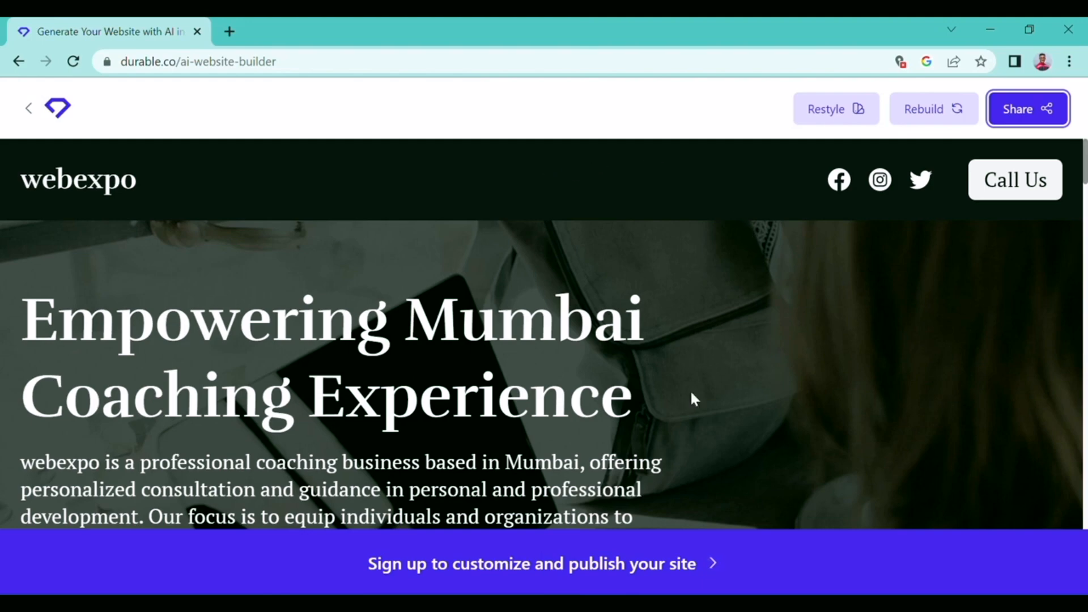
pyautogui.click(531, 564)
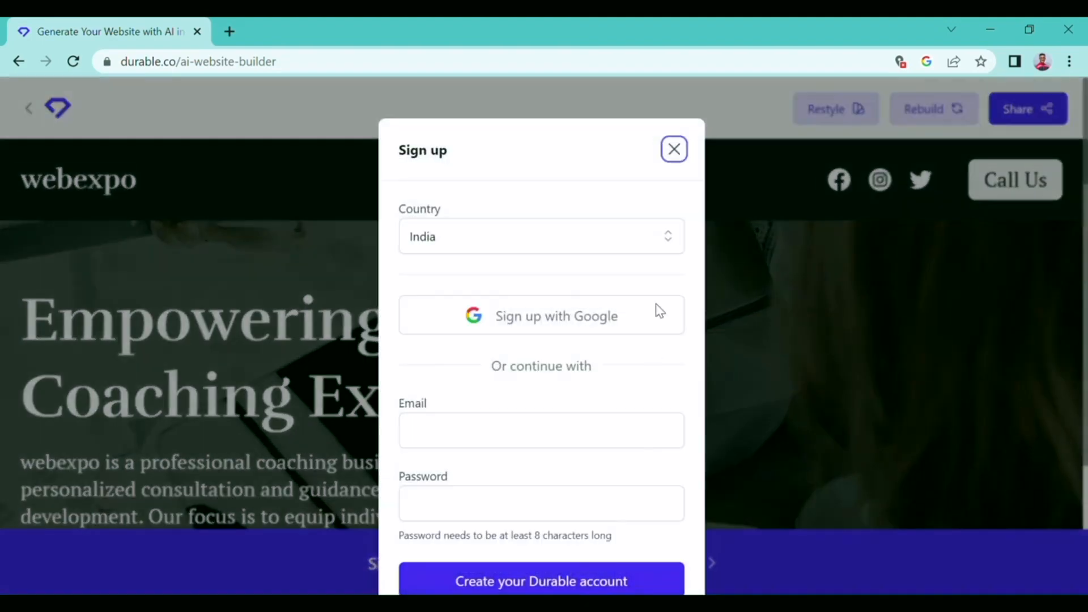
pyautogui.click(672, 148)
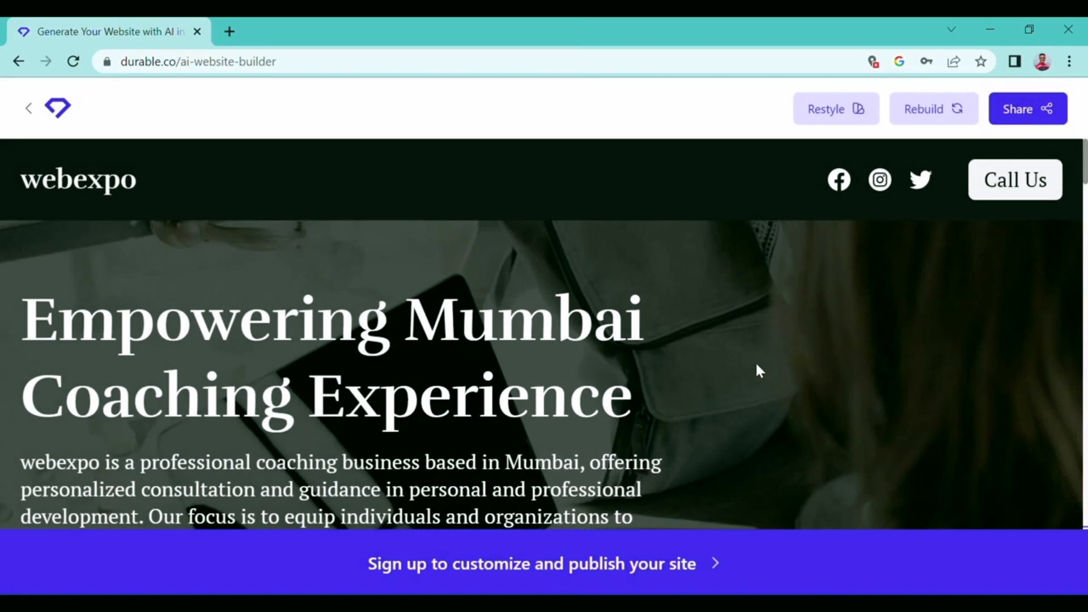